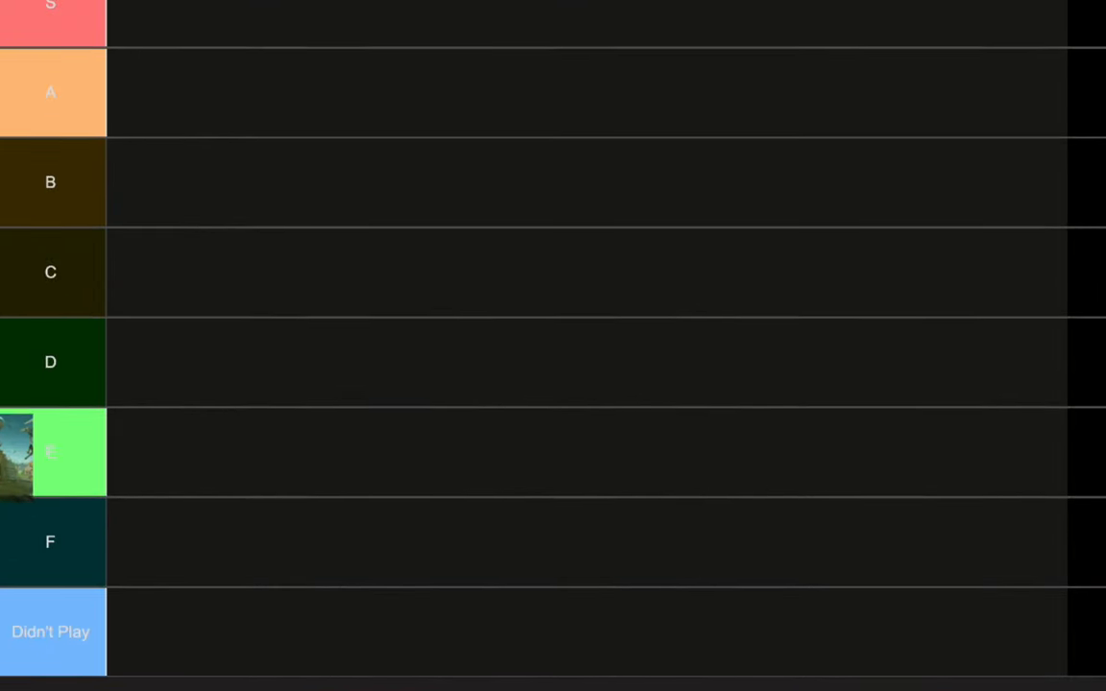
Step: Drag a season thumbnail into the A tier, then move it up into the S tier
scroll("down", 3)
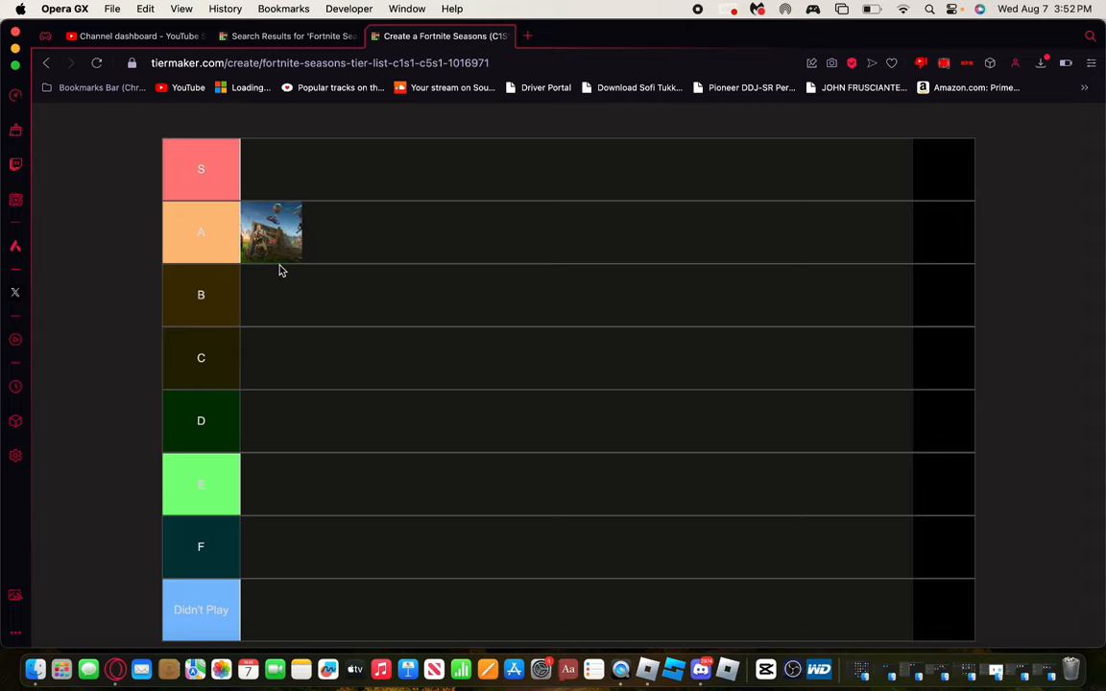
mouse_move(277, 251)
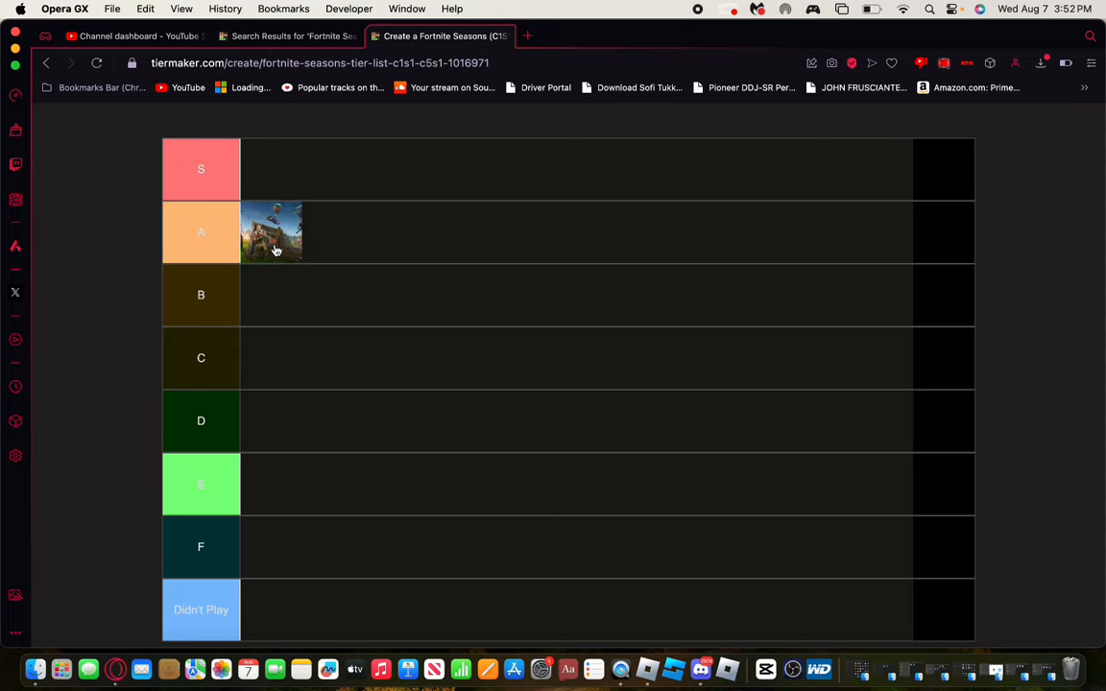
scroll("down", 3)
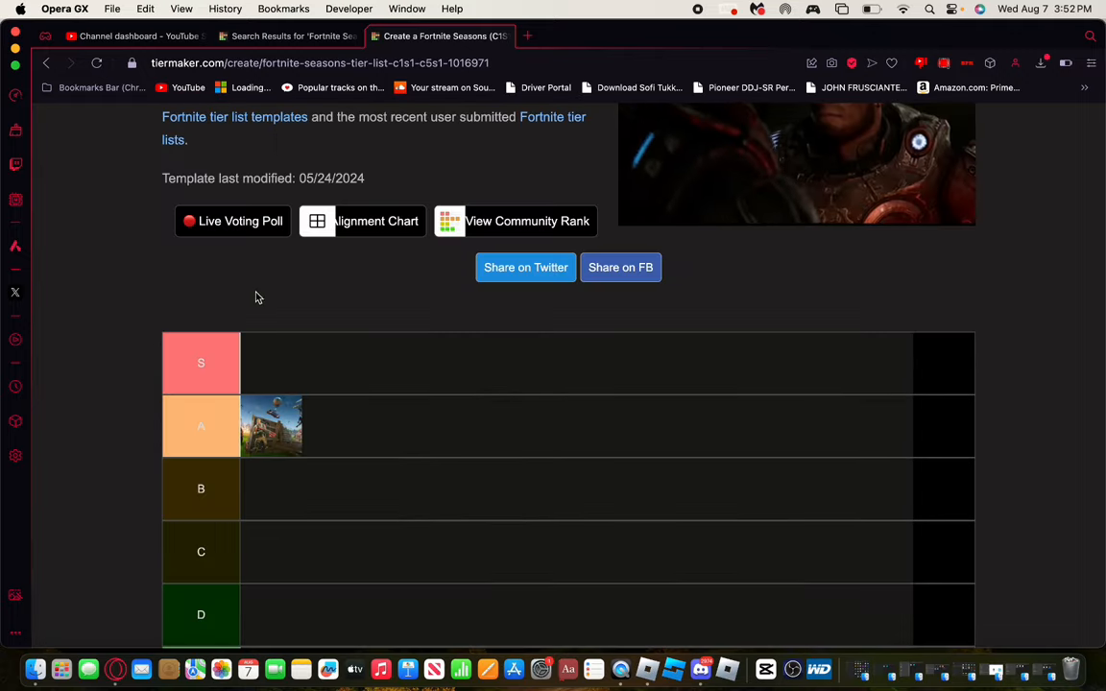
scroll("down", 3)
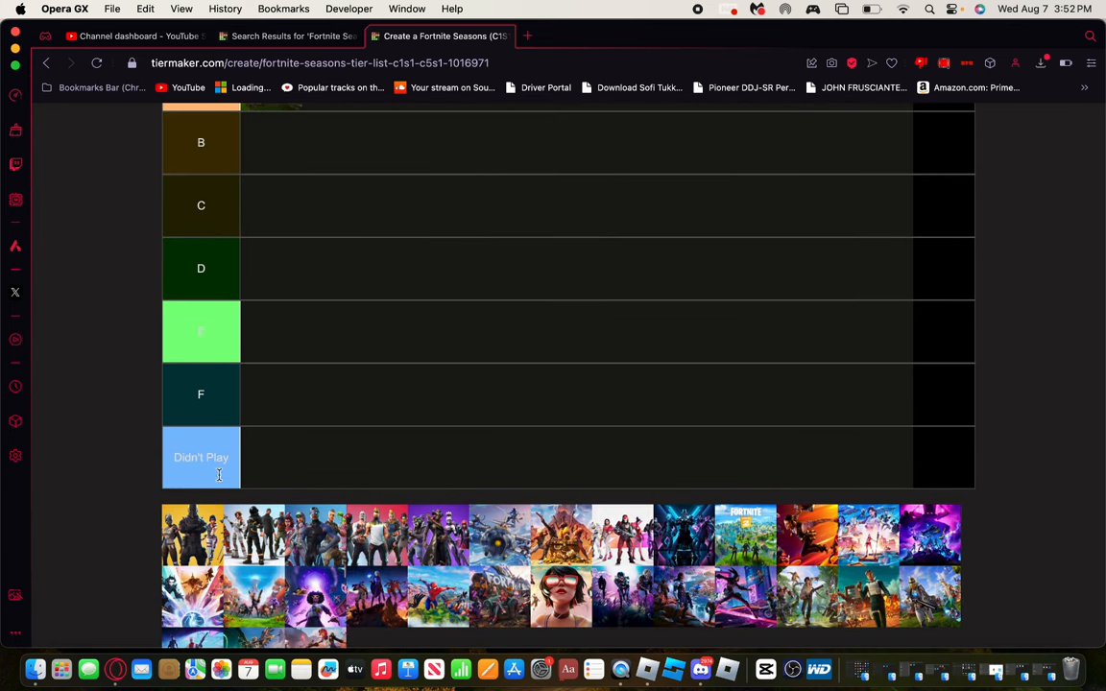
mouse_move(186, 534)
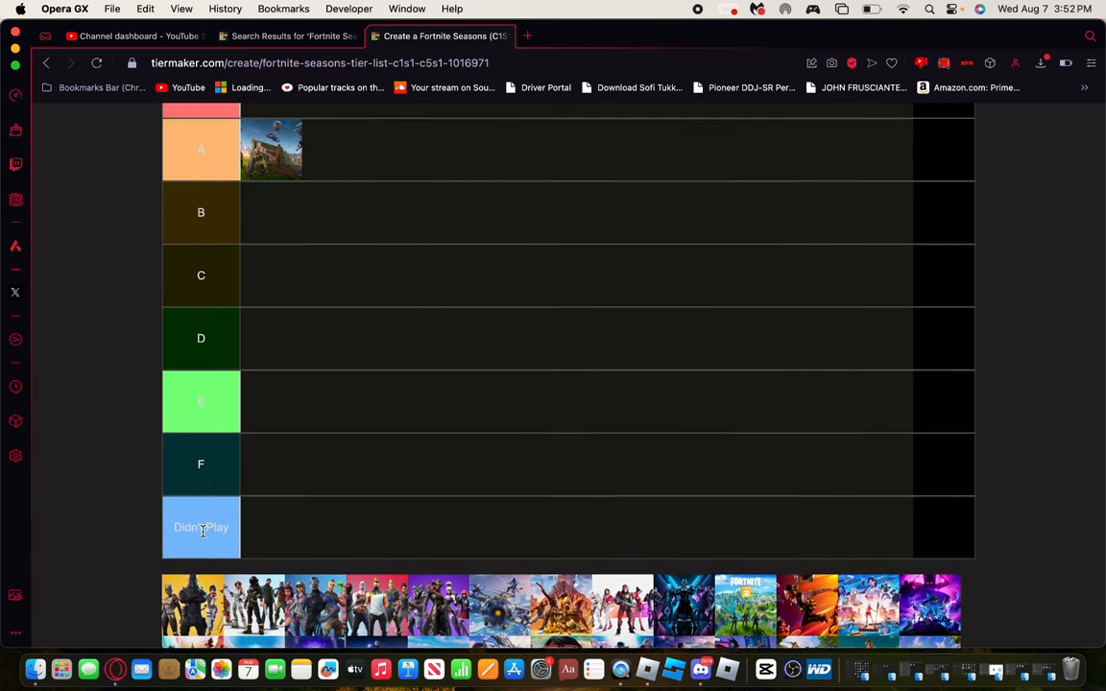
scroll("down", 3)
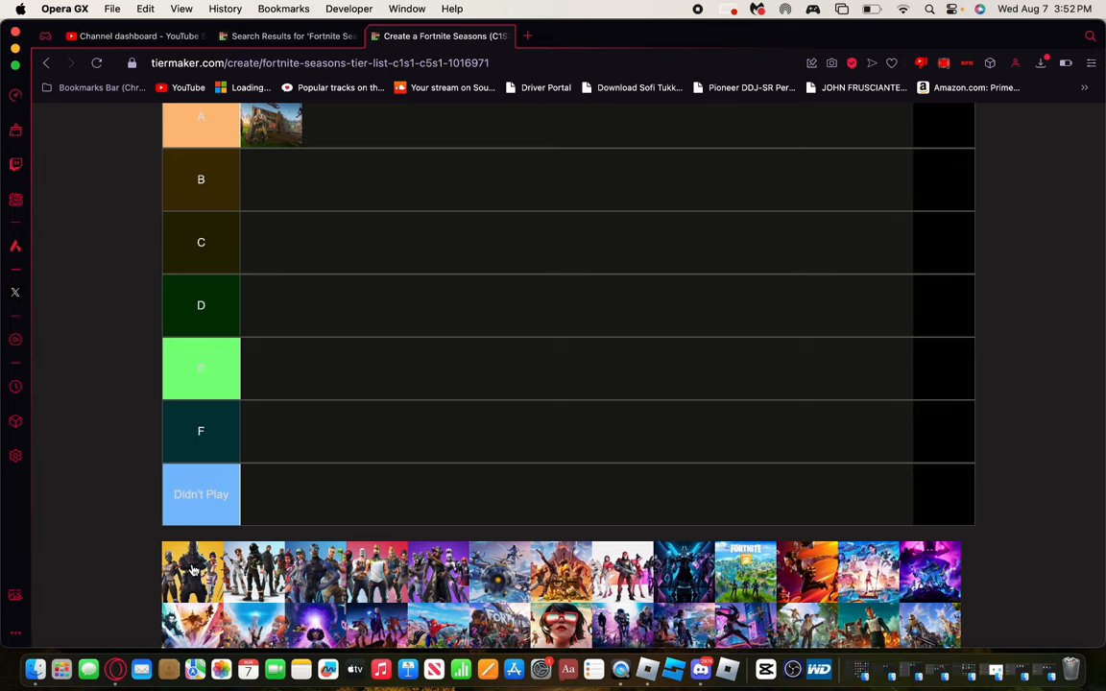
mouse_move(188, 557)
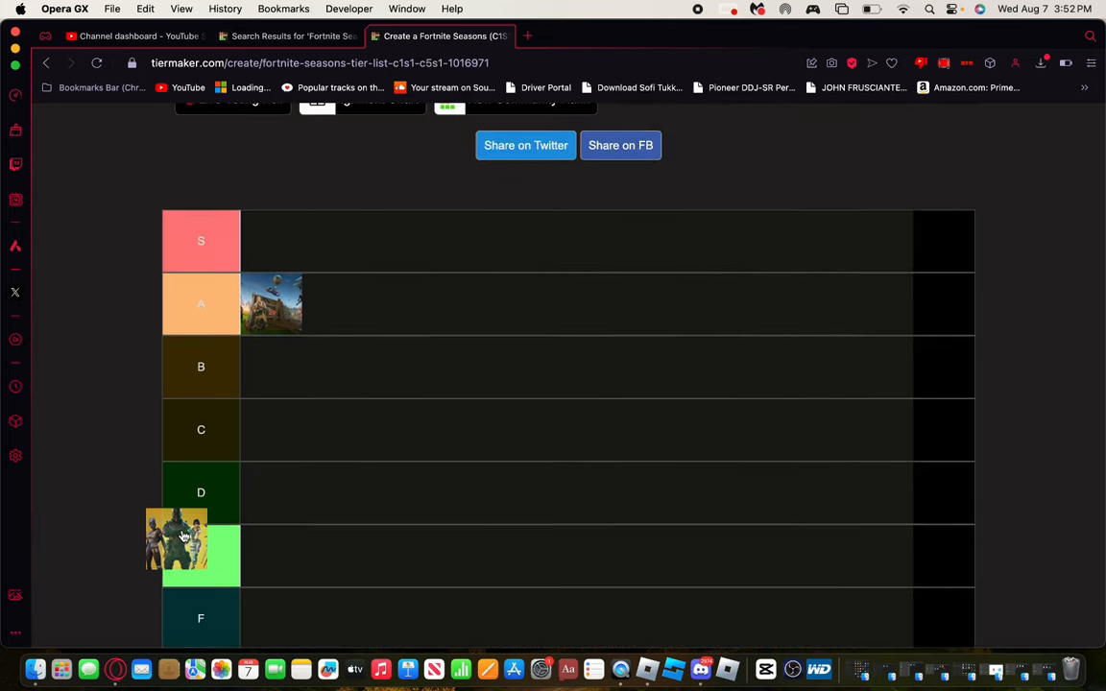
left_click_drag(177, 541, 273, 246)
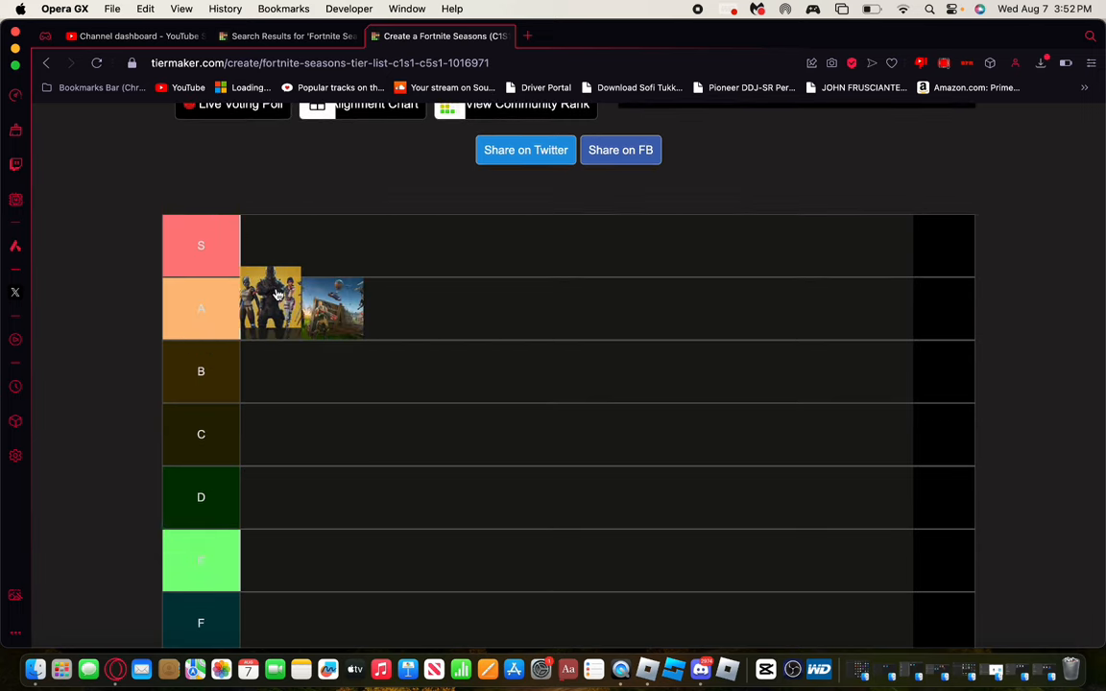
left_click_drag(271, 305, 256, 239)
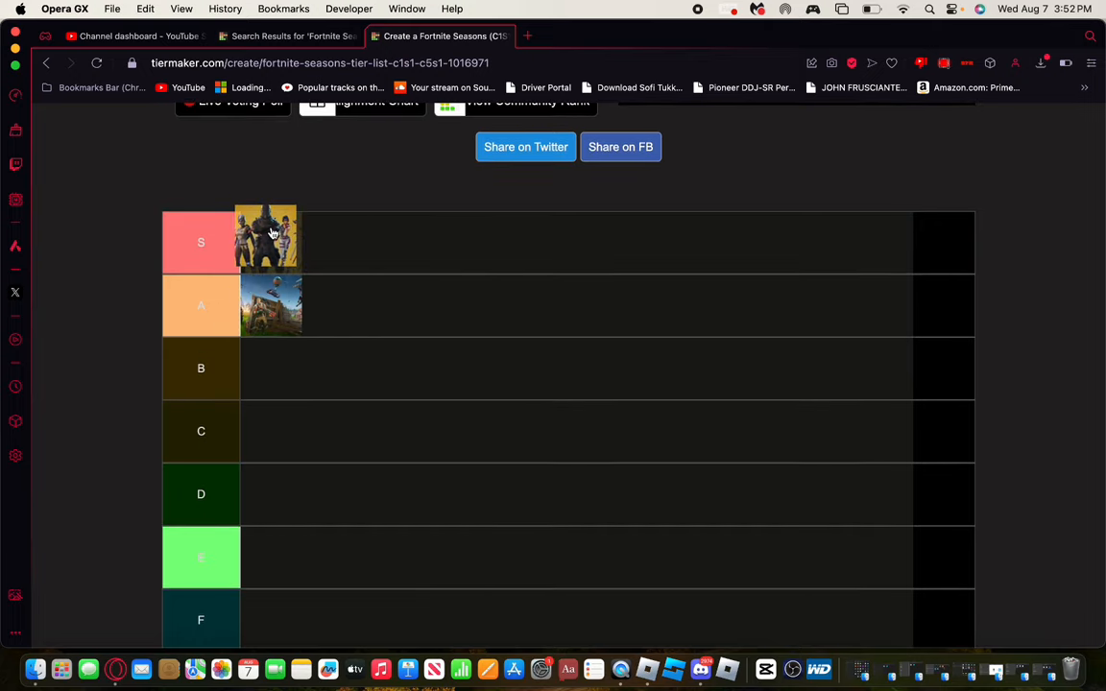
scroll("down", 3)
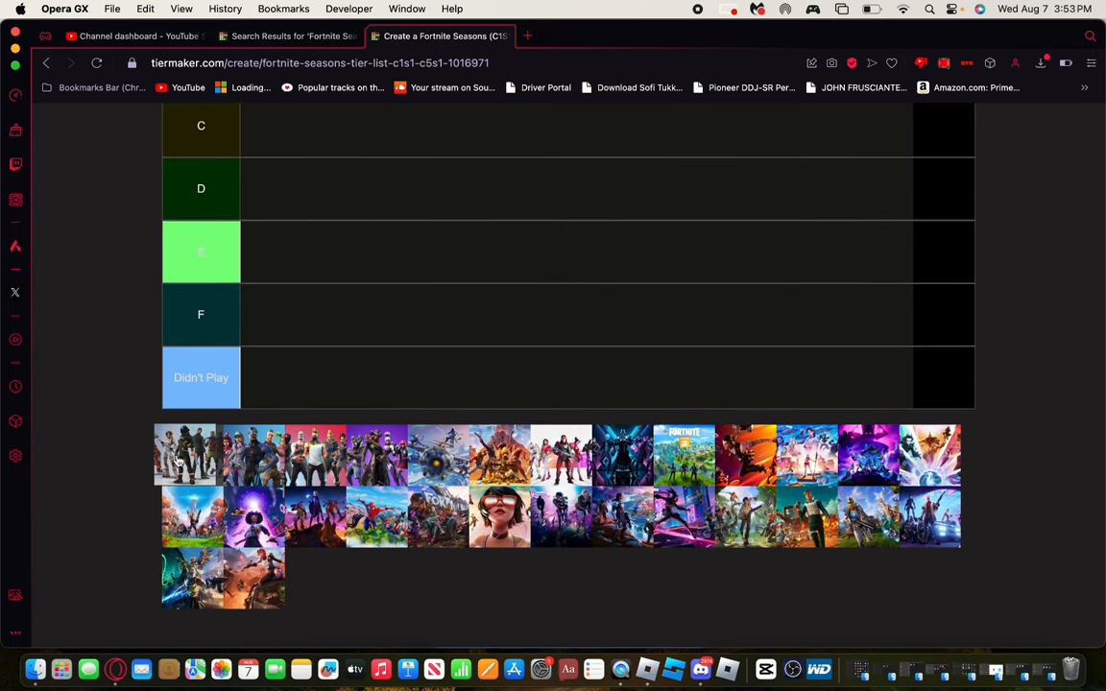
Step: Scroll through the unranked pool while filling the S row with season thumbnails
scroll("down", 3)
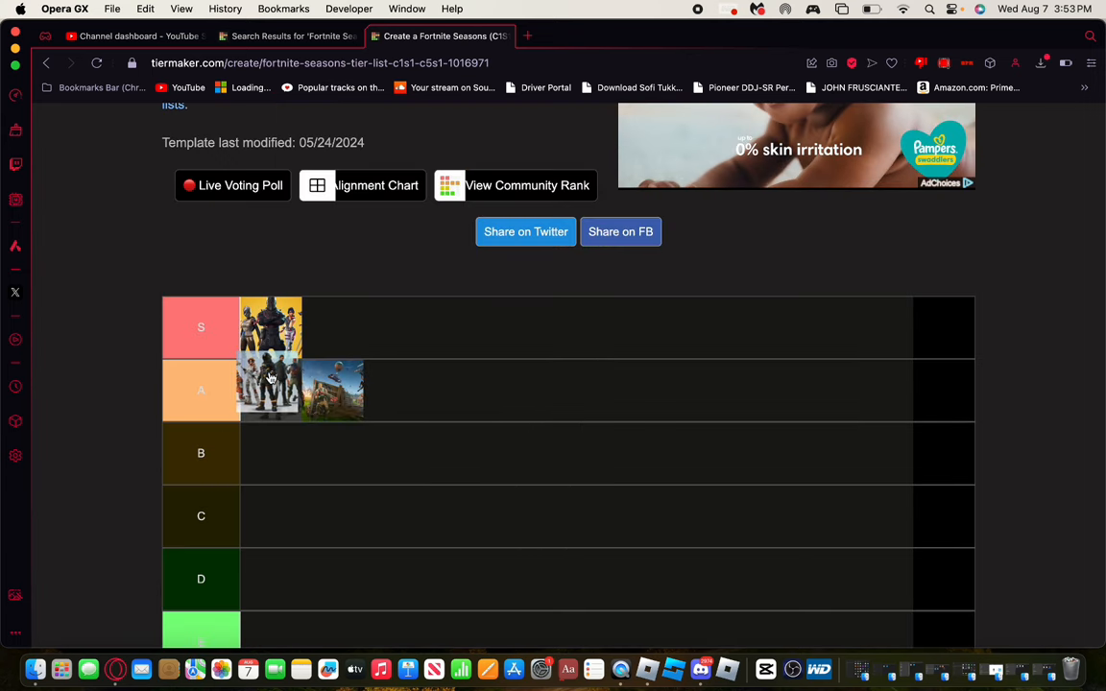
scroll("down", 3)
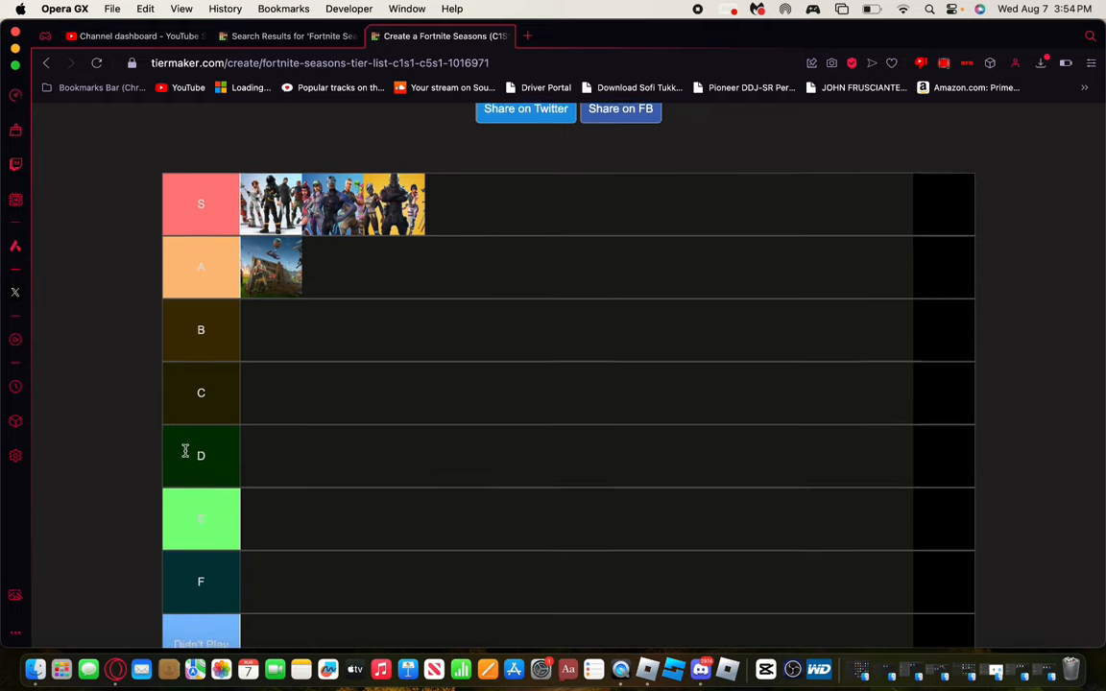
scroll("down", 3)
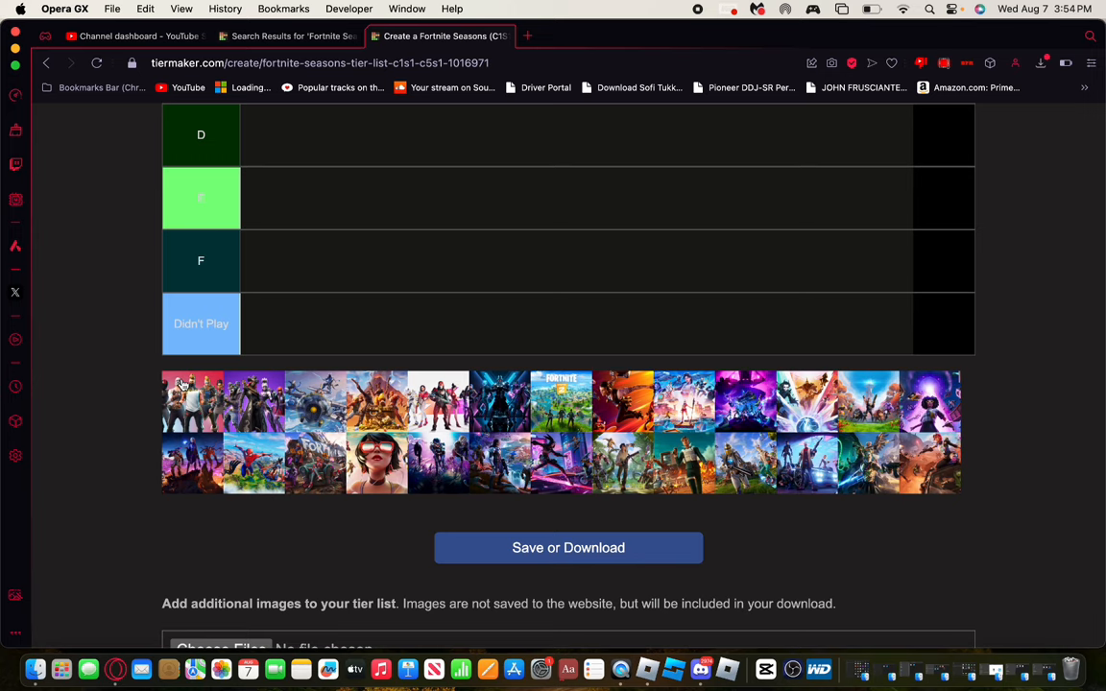
mouse_move(185, 419)
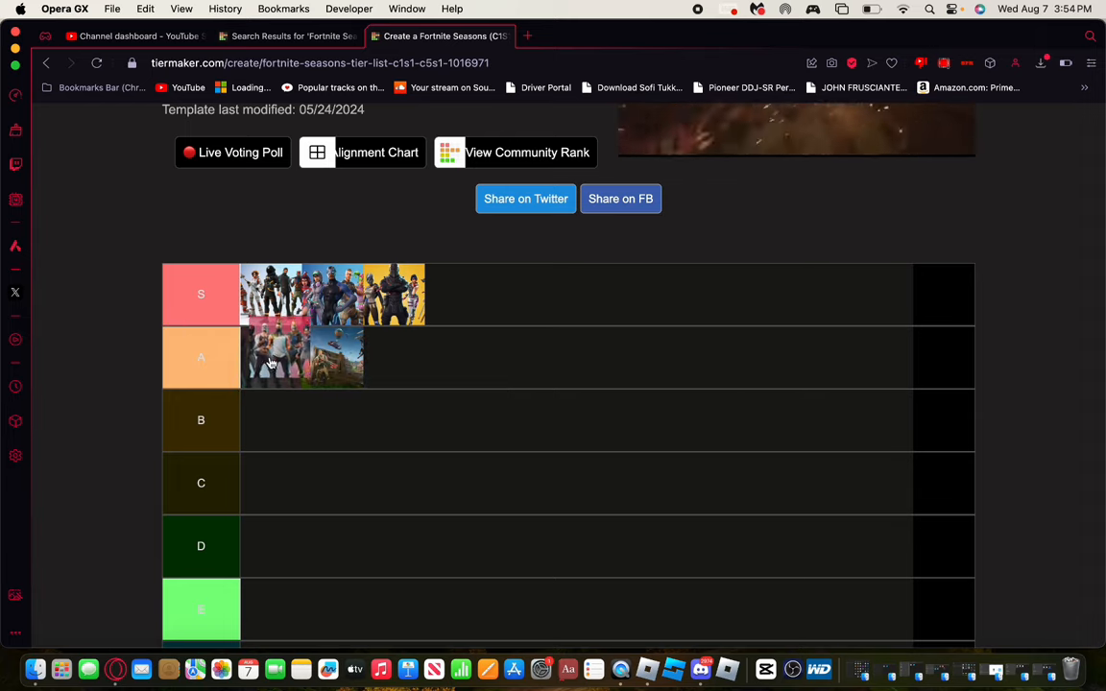
Step: Place another season in the A tier and the purple season in the B tier
left_click_drag(273, 357, 162, 357)
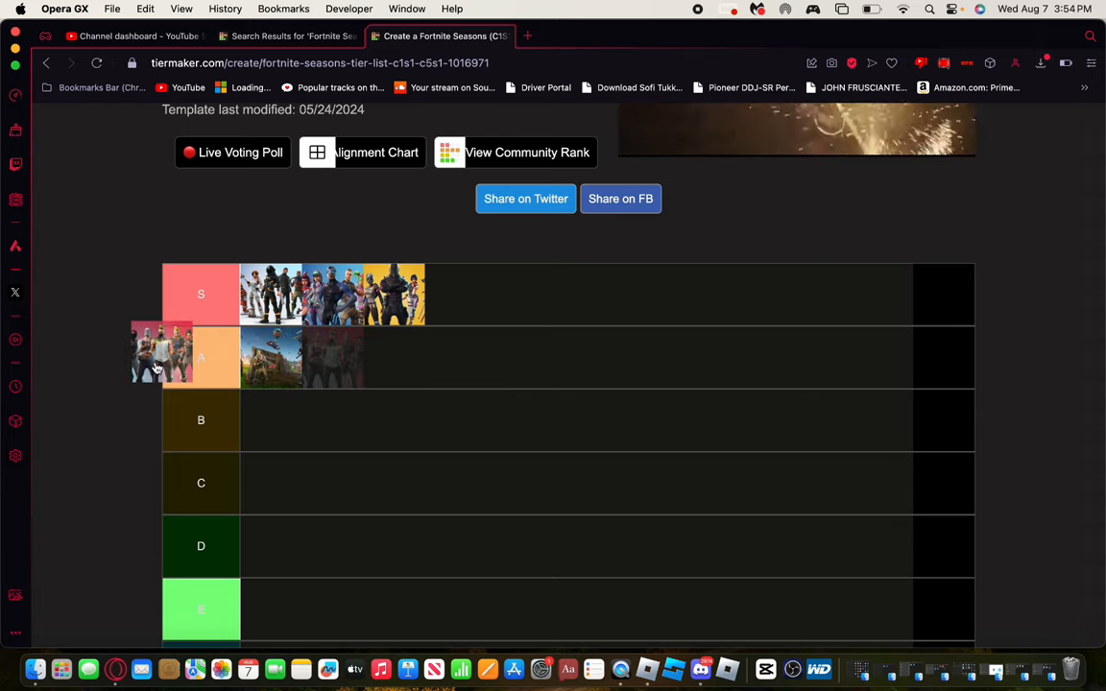
scroll("down", 3)
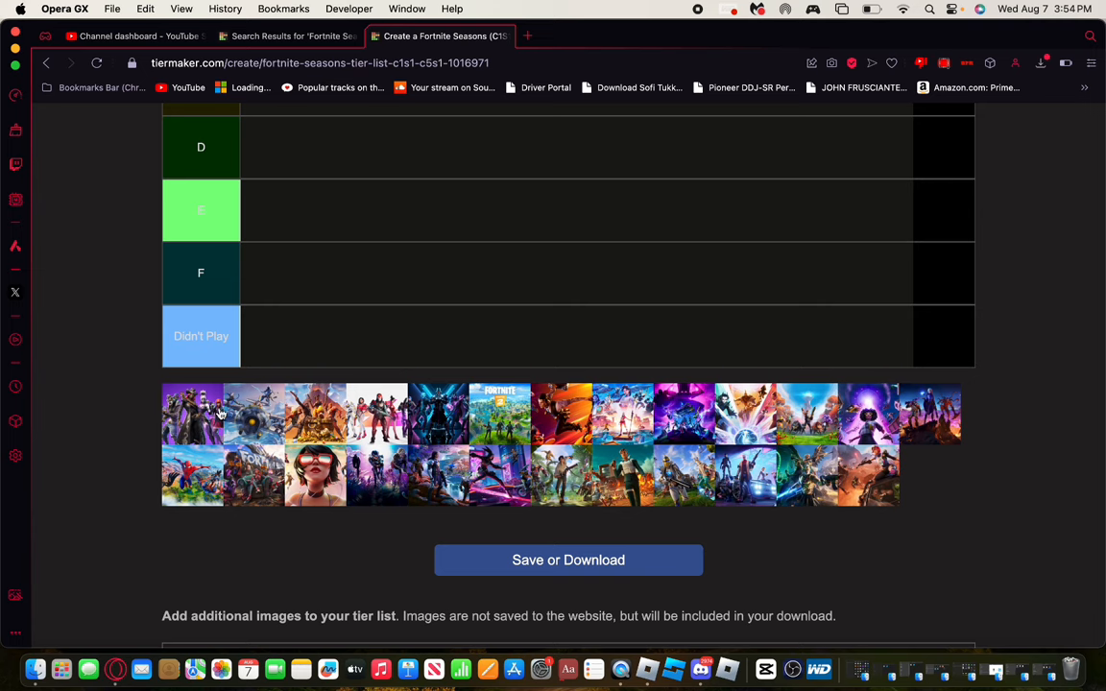
scroll("down", 3)
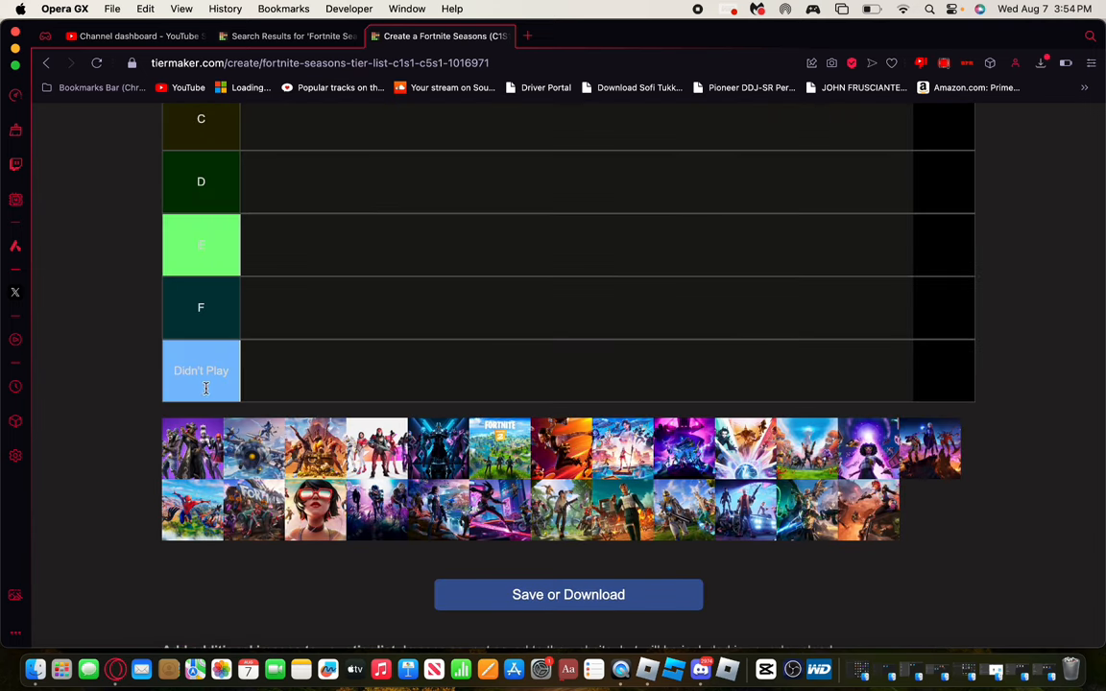
scroll("down", 3)
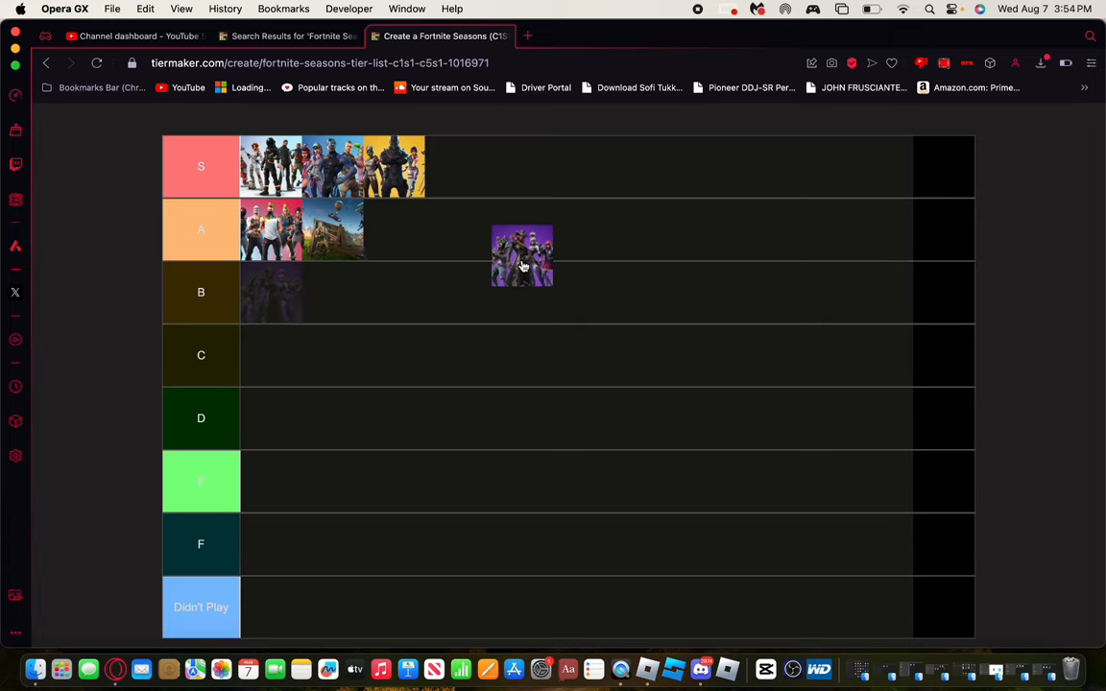
left_click_drag(523, 253, 279, 292)
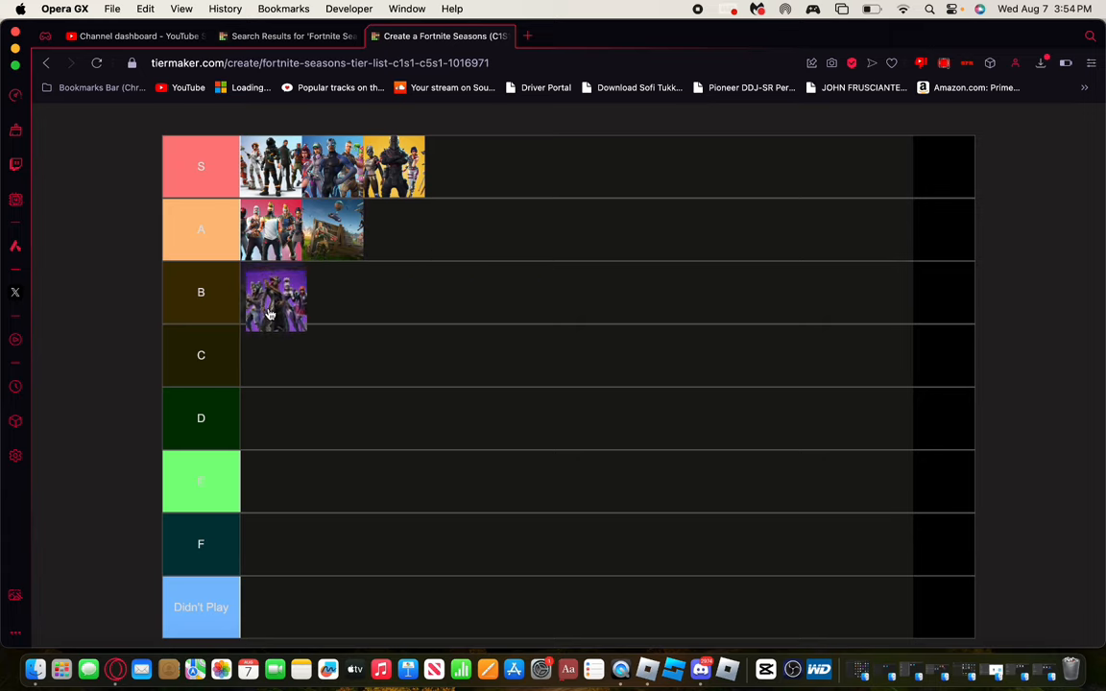
scroll("down", 3)
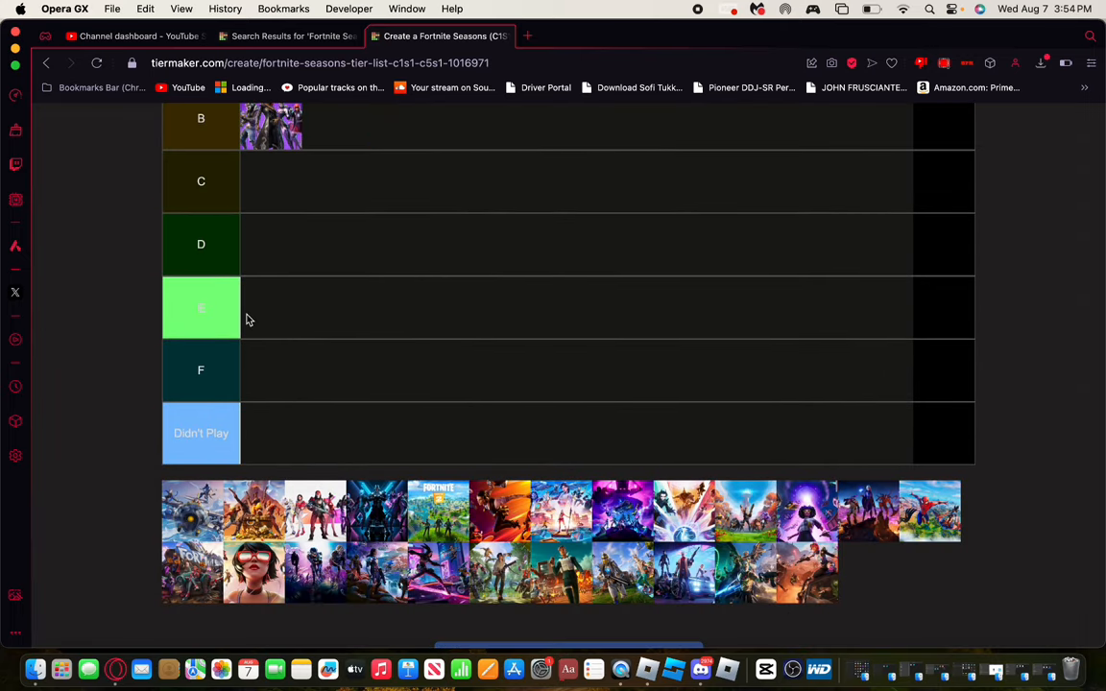
Step: Scroll the image pool while adding a second season to B and a third to A
scroll("down", 3)
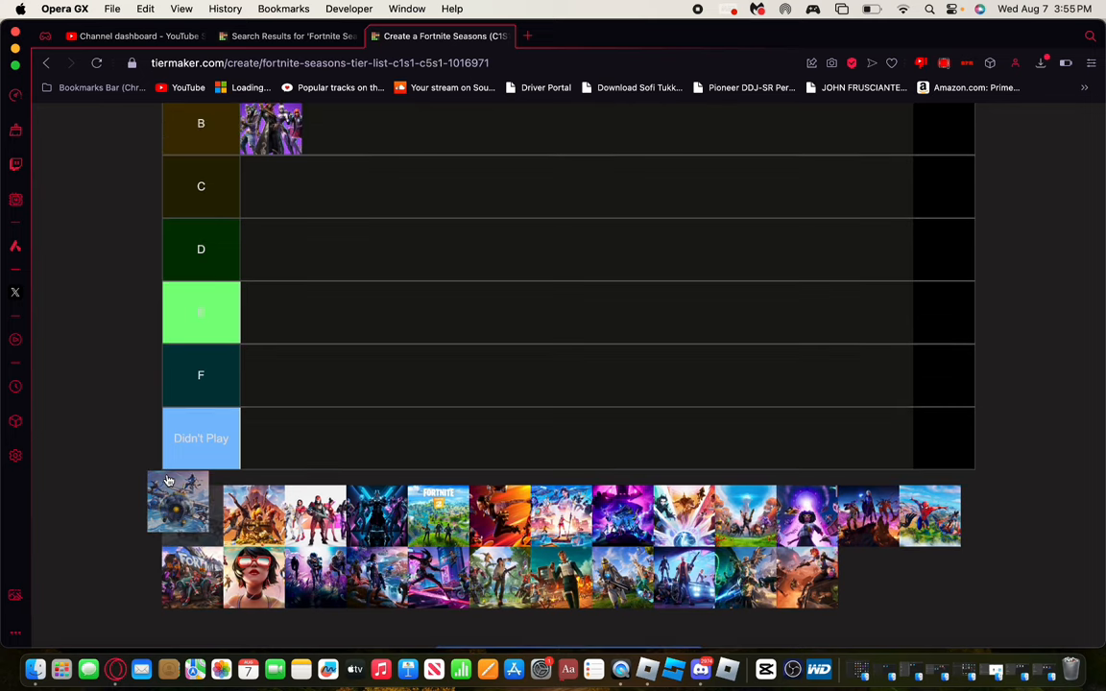
scroll("down", 3)
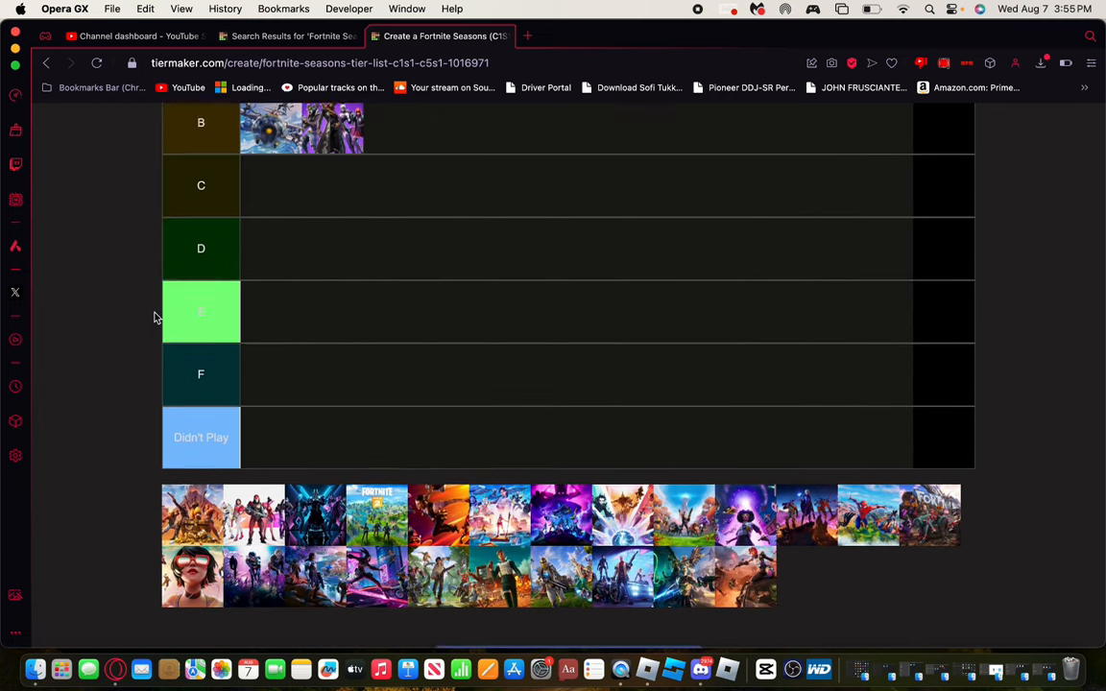
scroll("down", 3)
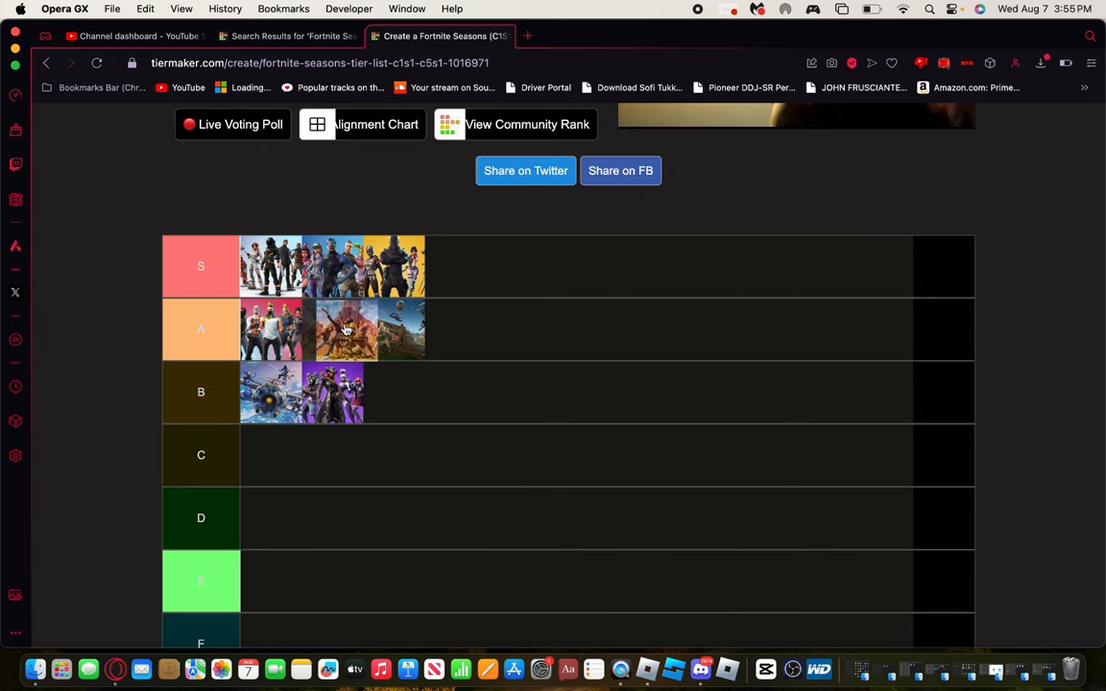
scroll("down", 3)
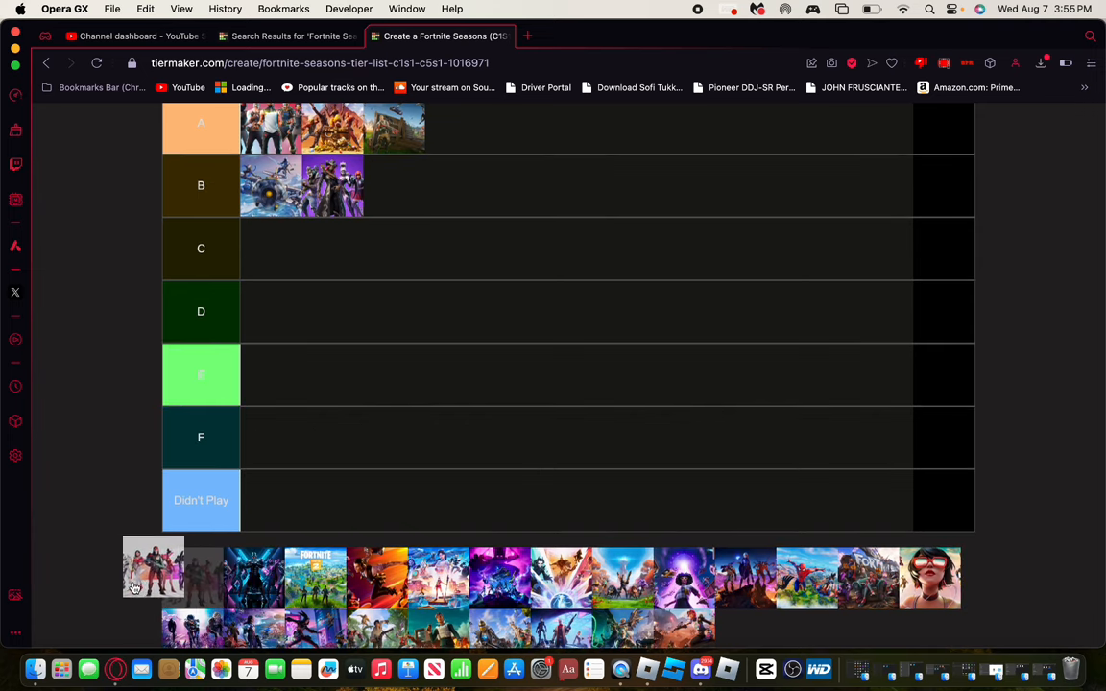
Step: Place the pink season in the C tier, then scroll to rank the dark blue season in F
left_click_drag(154, 567, 173, 392)
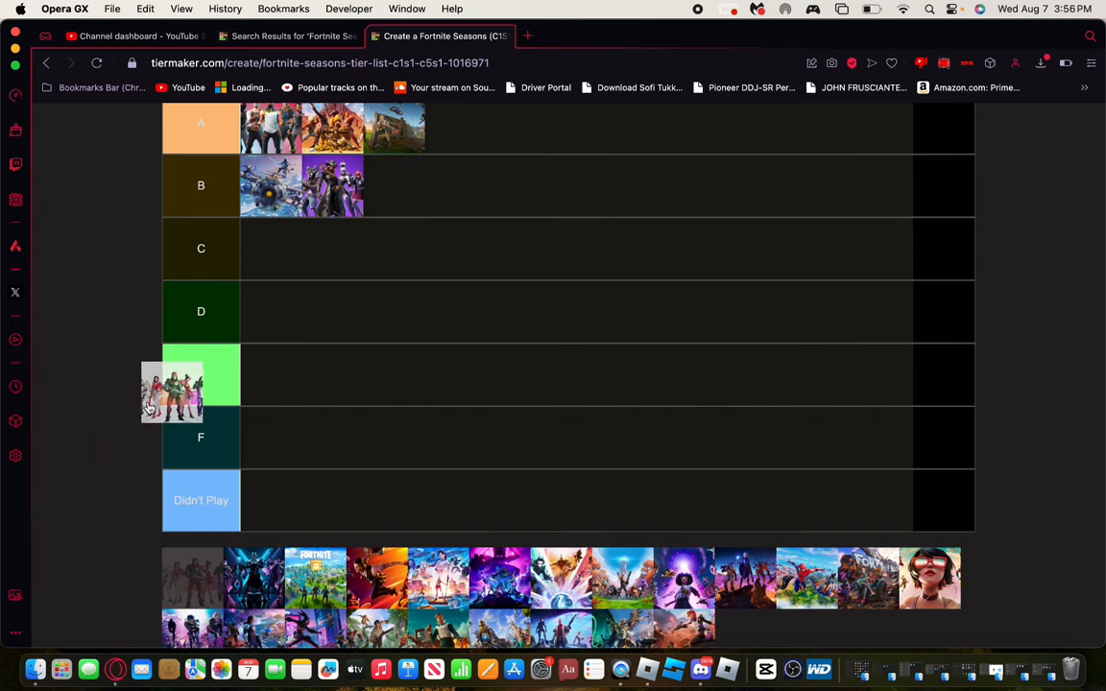
left_click_drag(173, 391, 276, 288)
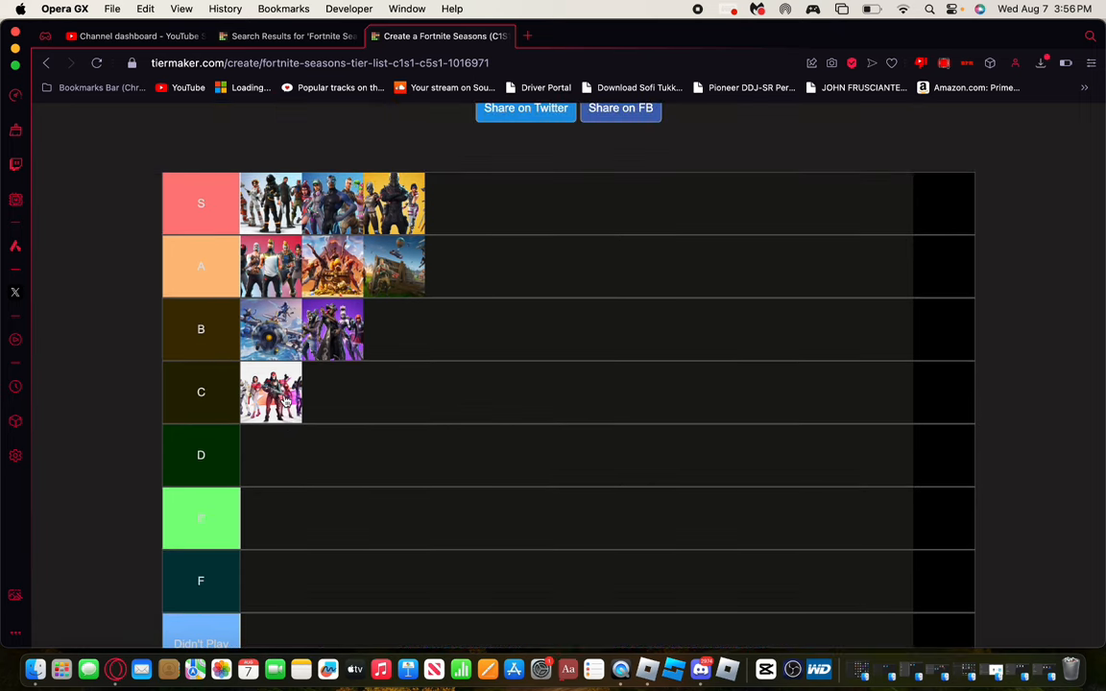
scroll("down", 3)
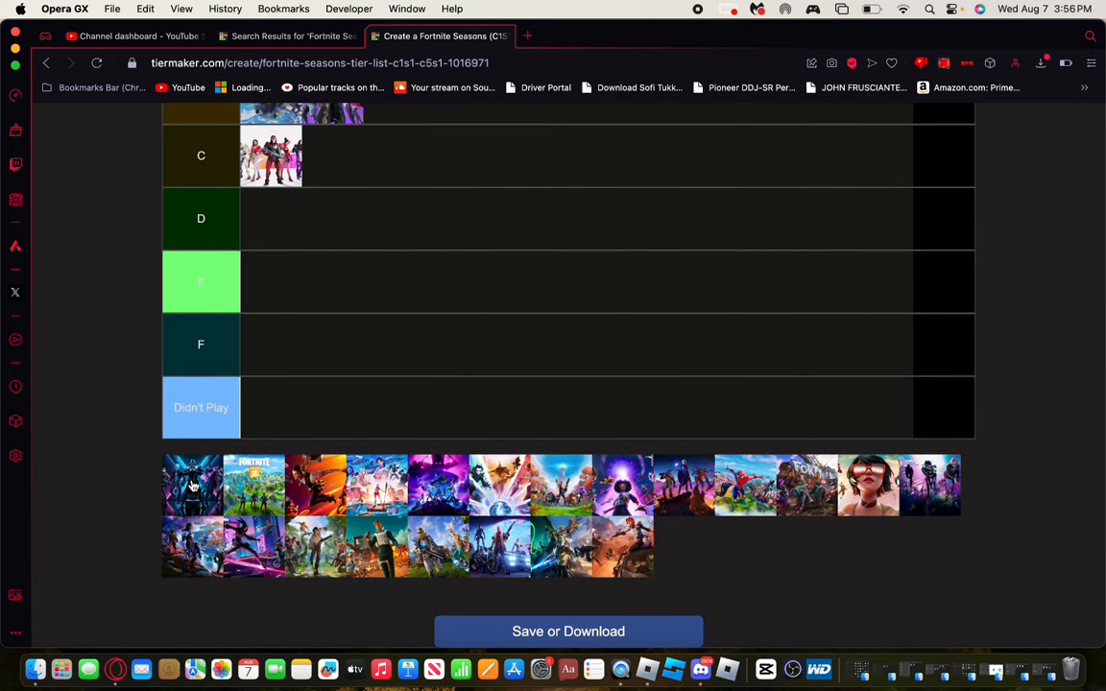
scroll("down", 3)
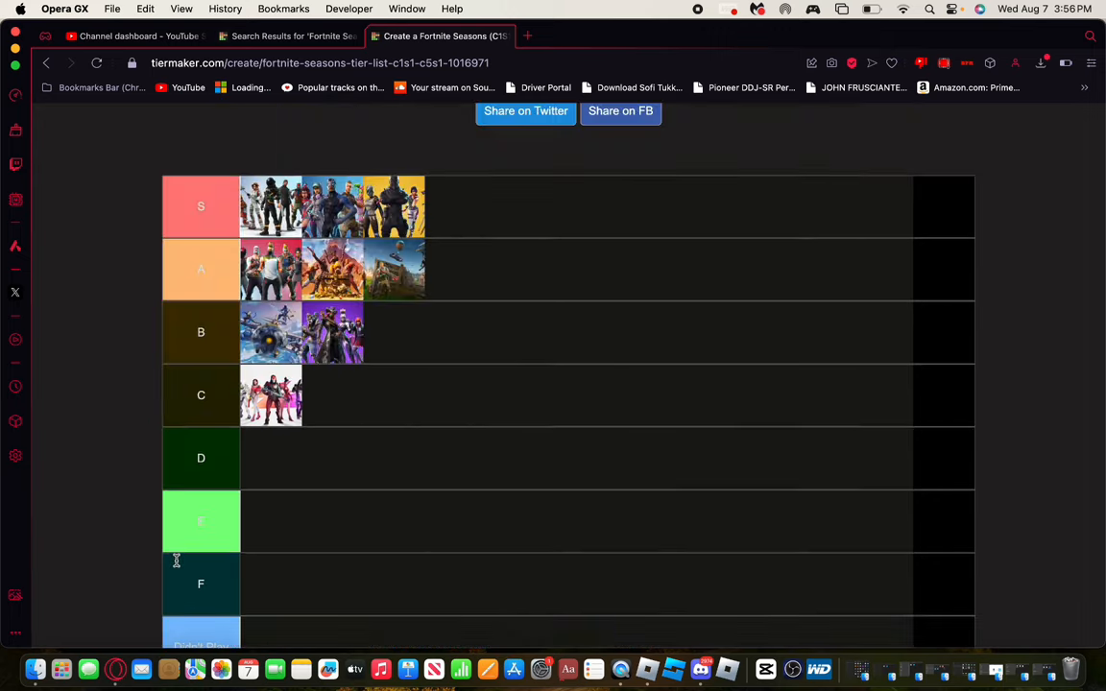
scroll("down", 3)
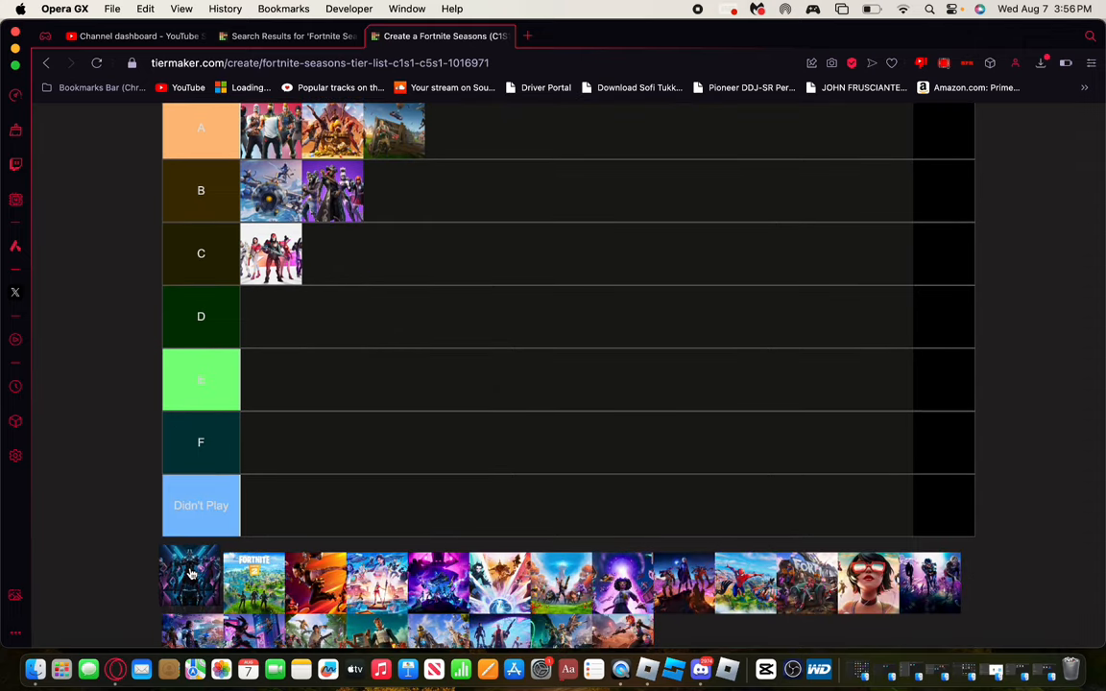
scroll("down", 3)
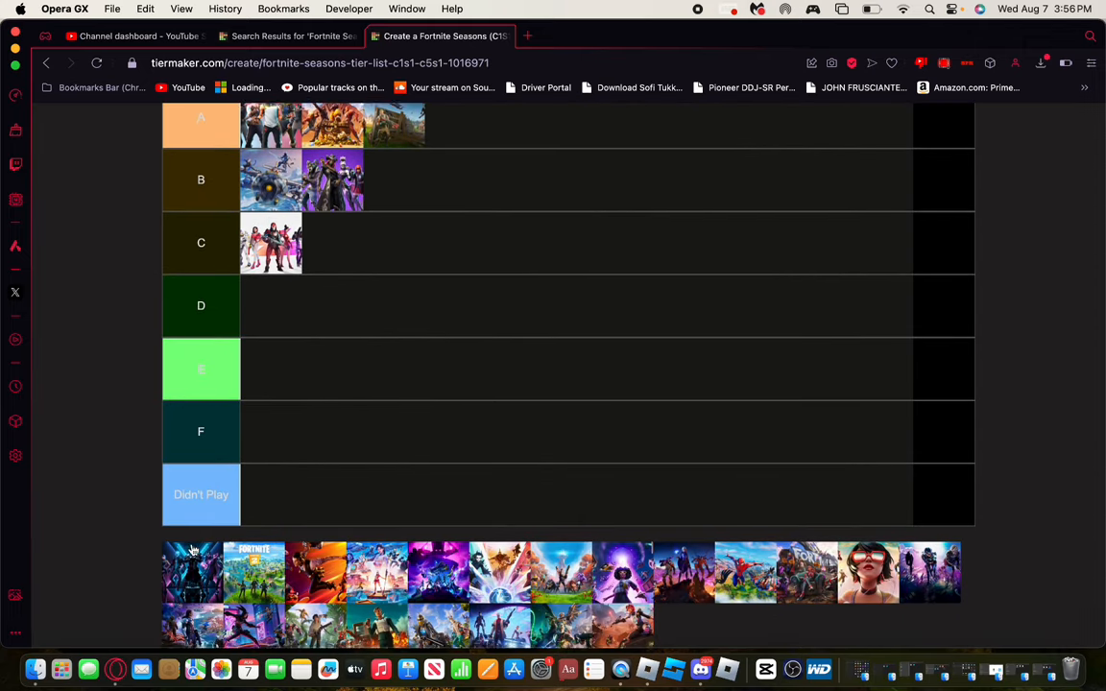
scroll("down", 3)
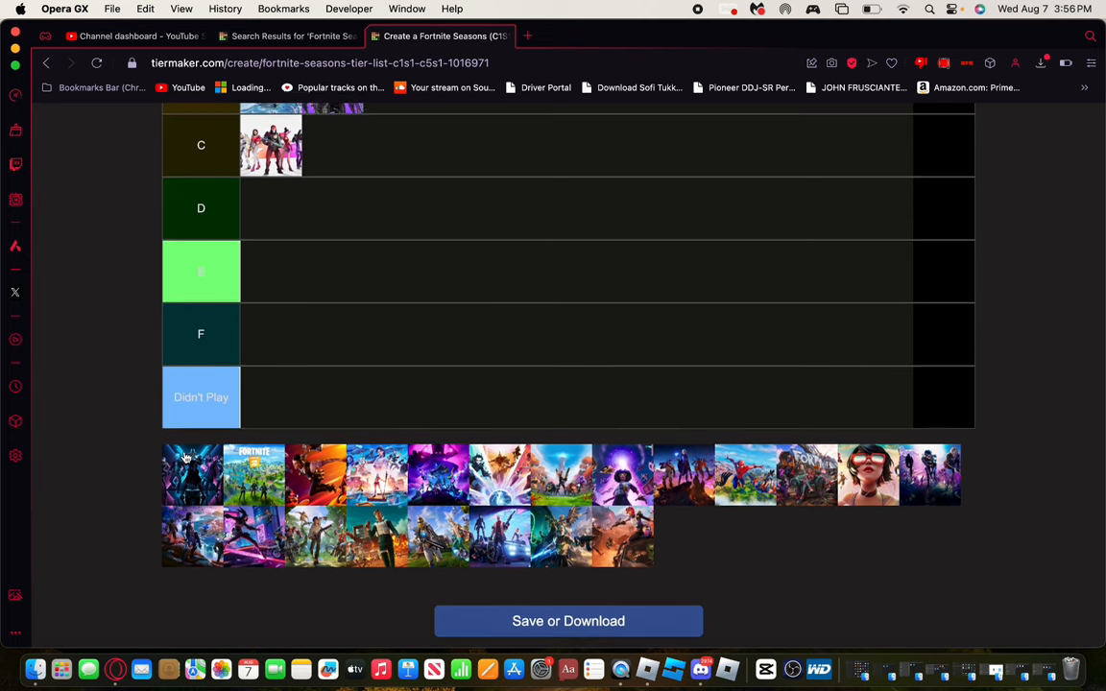
scroll("down", 3)
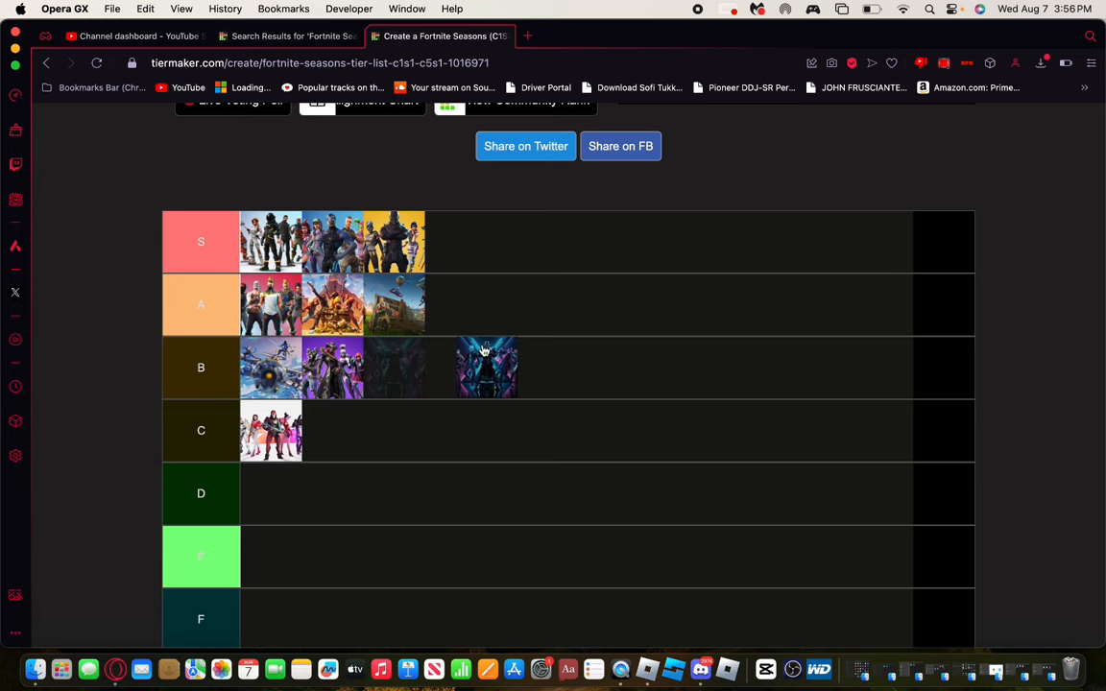
scroll("down", 3)
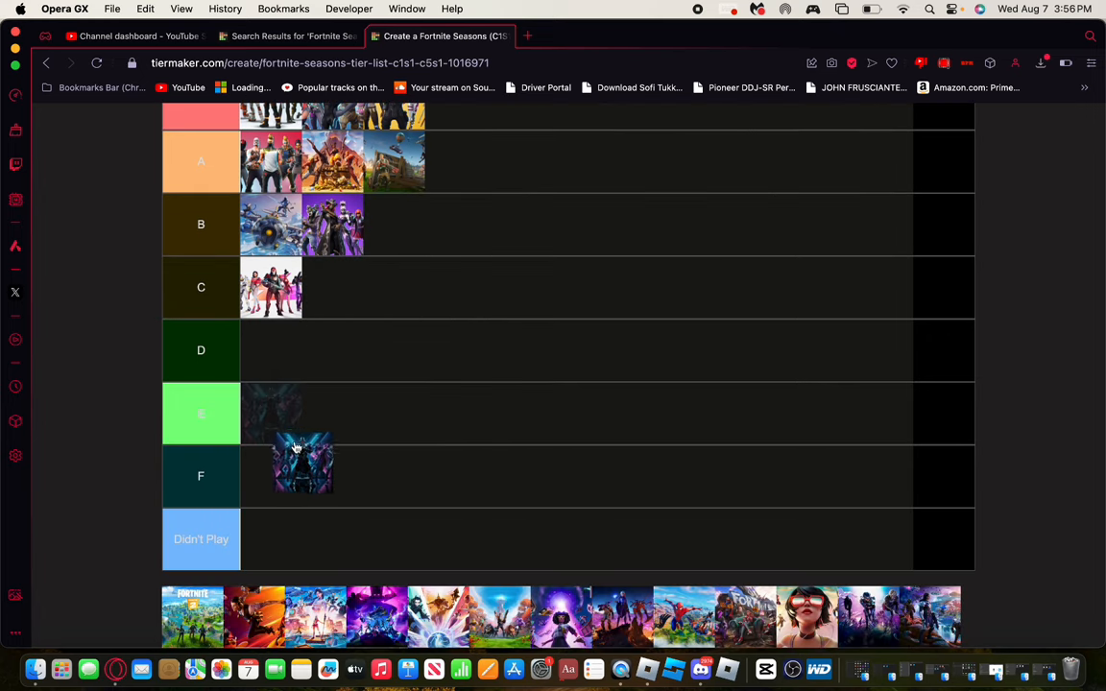
scroll("down", 3)
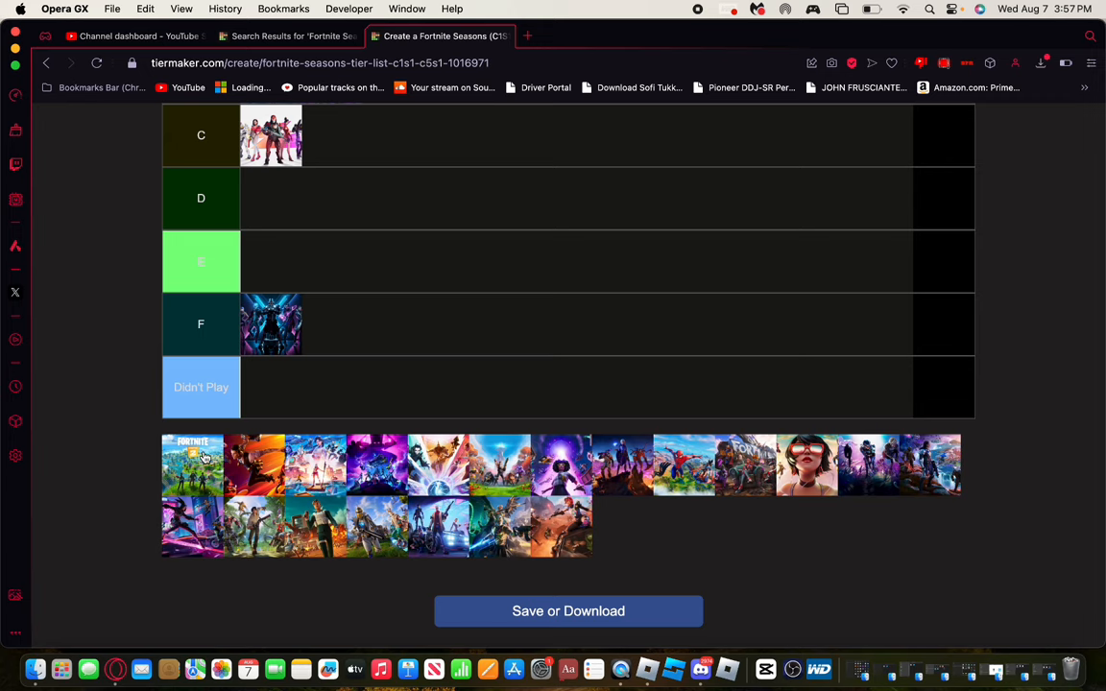
mouse_move(173, 470)
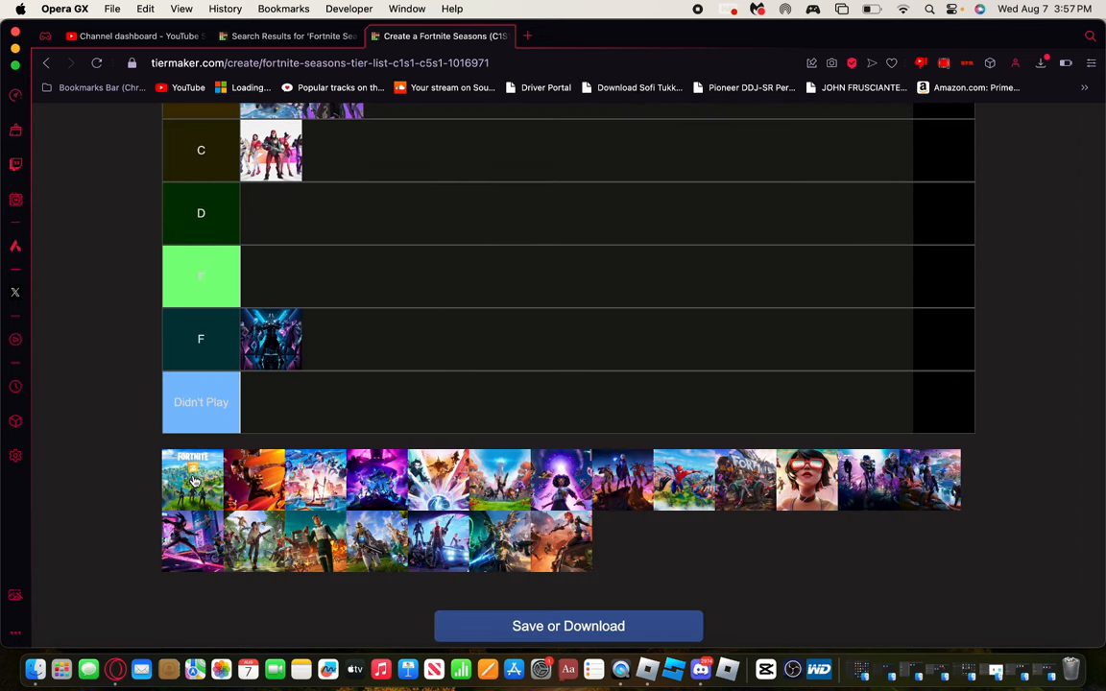
Step: Scroll the pool while adding the green season as the third entry in the B row
scroll("down", 3)
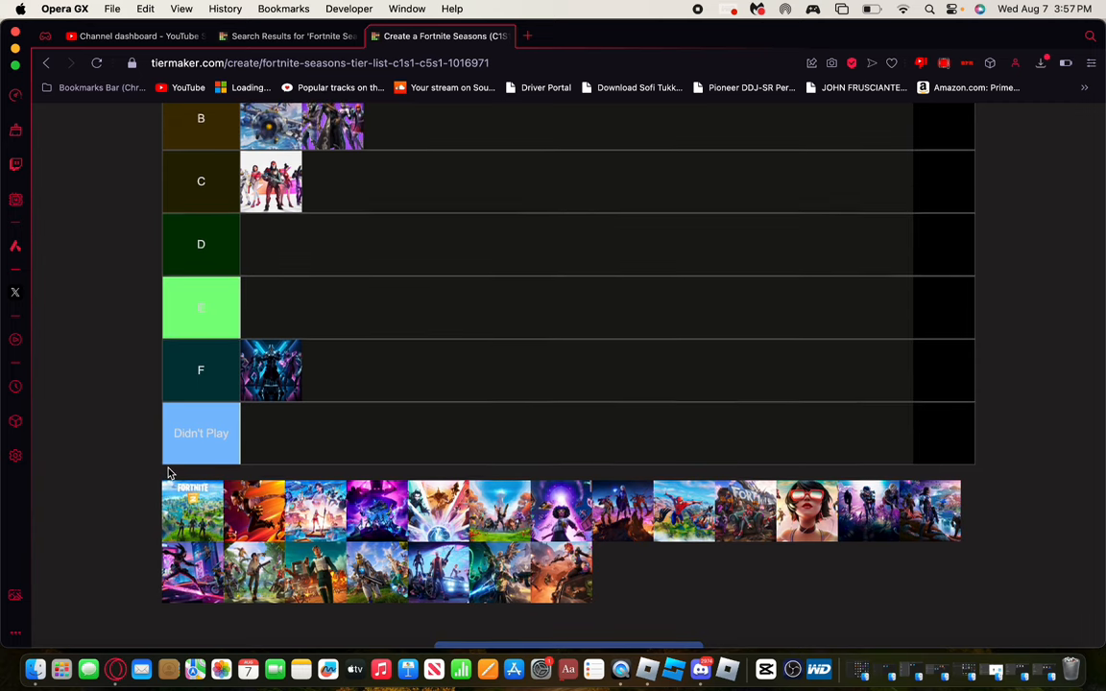
scroll("down", 3)
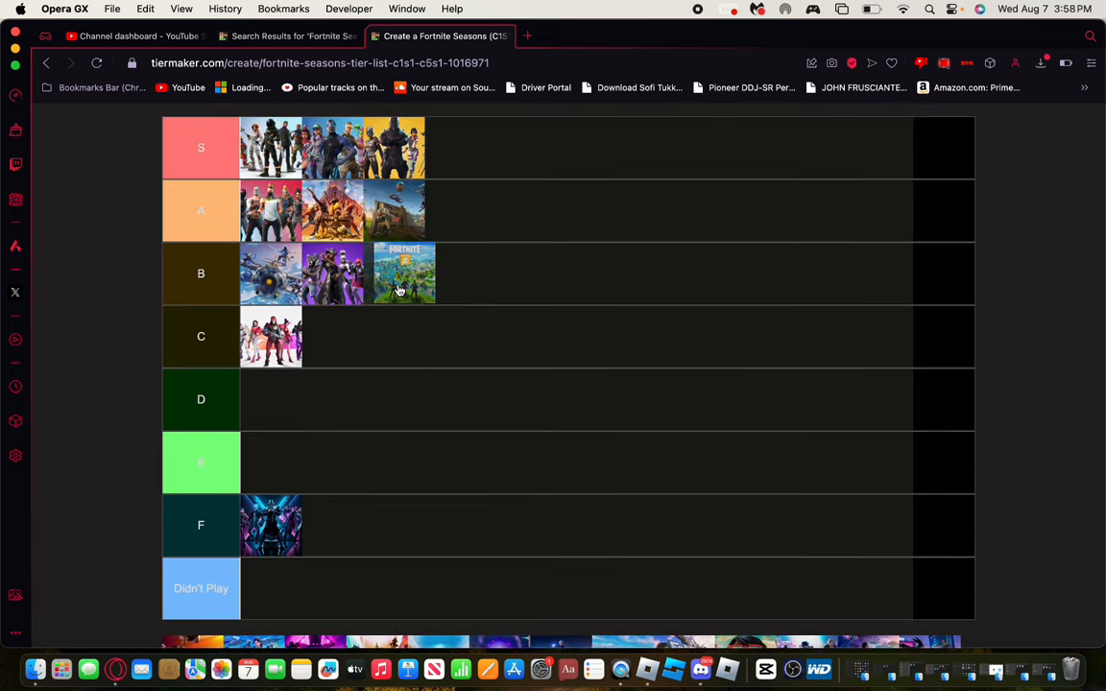
scroll("down", 3)
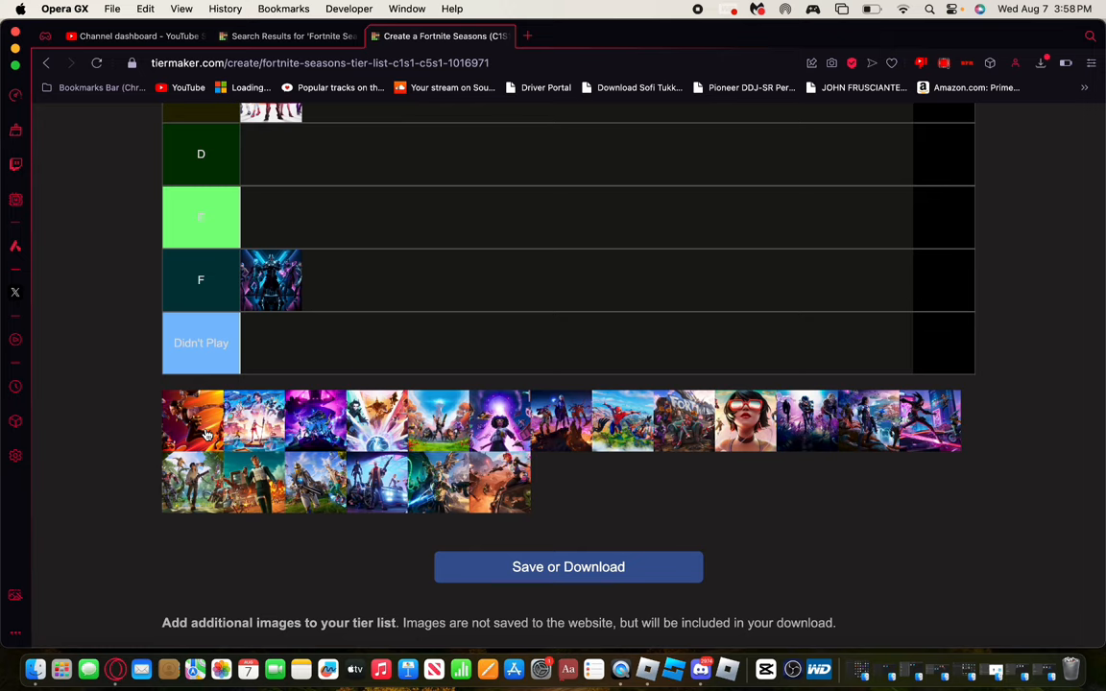
mouse_move(215, 417)
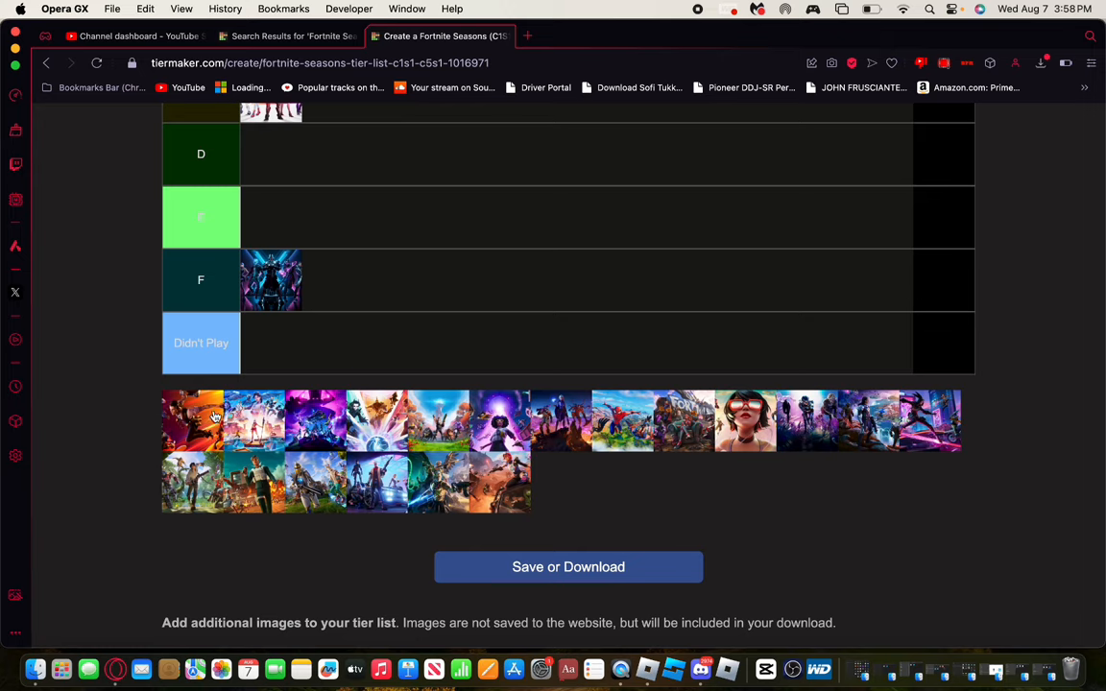
mouse_move(177, 434)
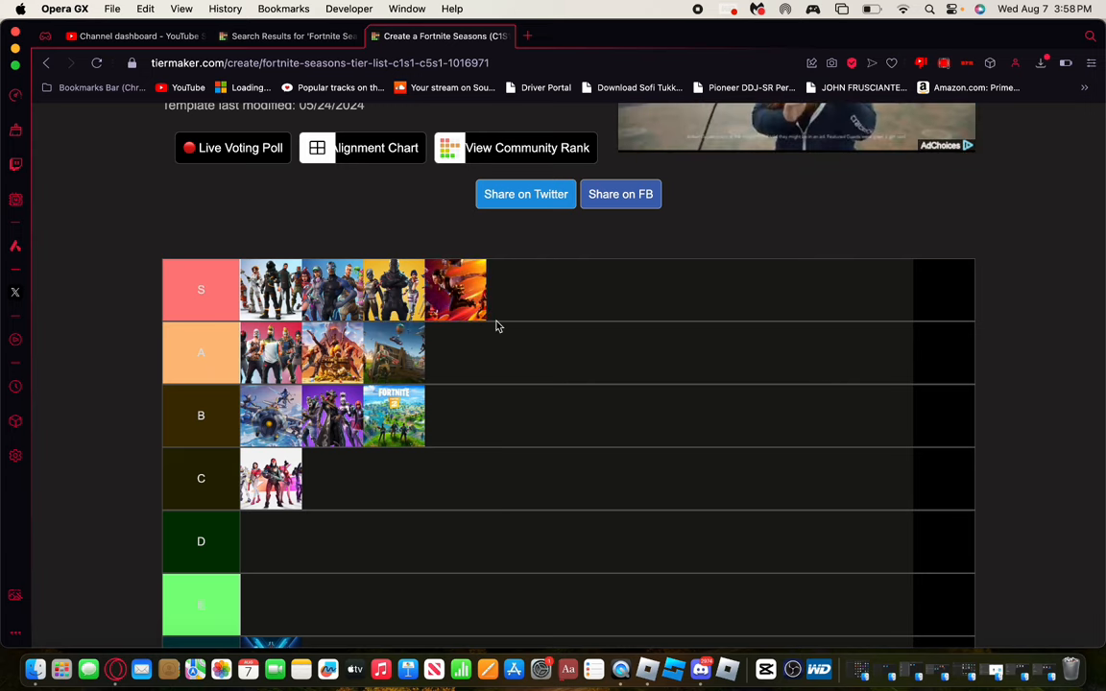
Step: Scroll the pool while placing the orange-and-red season at the end of the S row
scroll("down", 3)
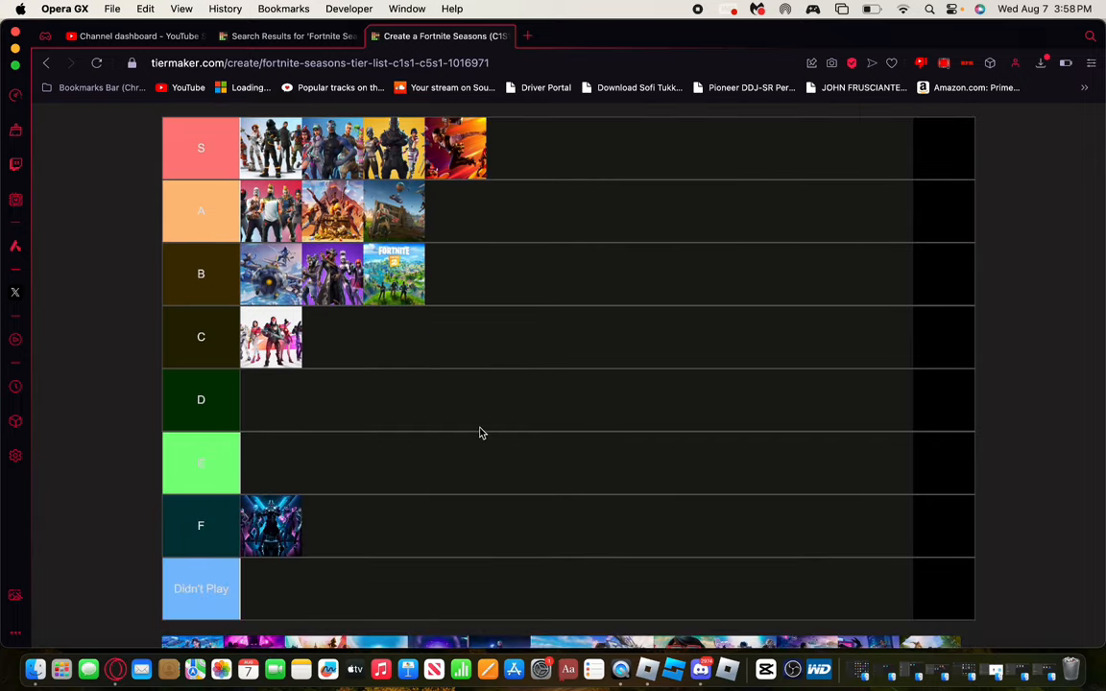
scroll("down", 3)
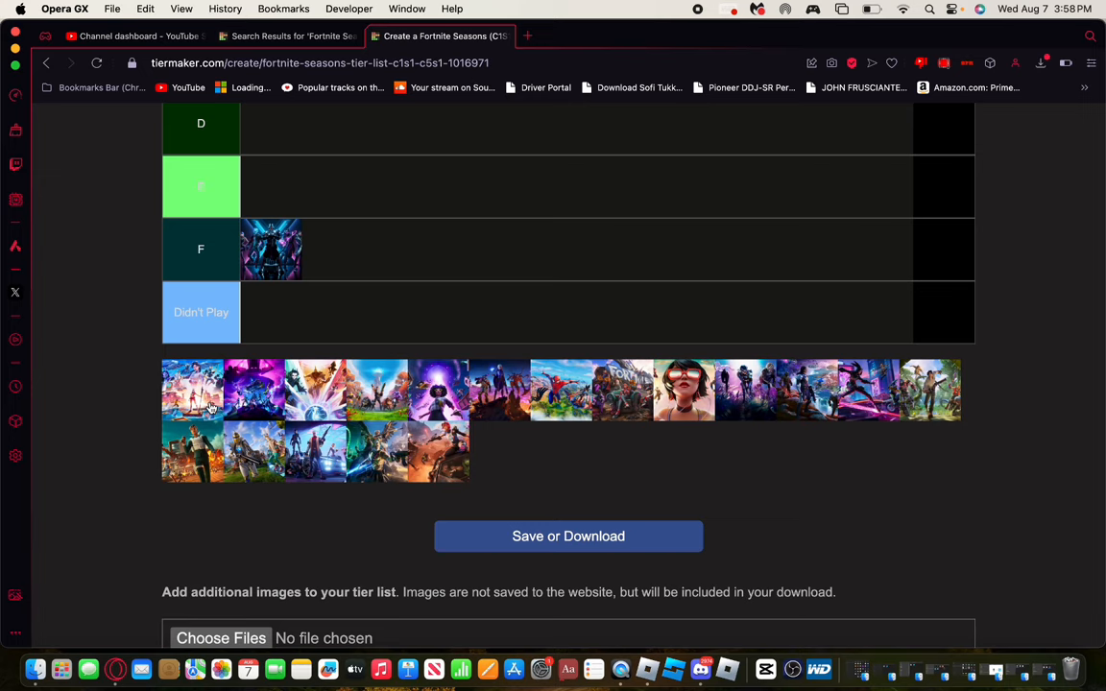
mouse_move(181, 392)
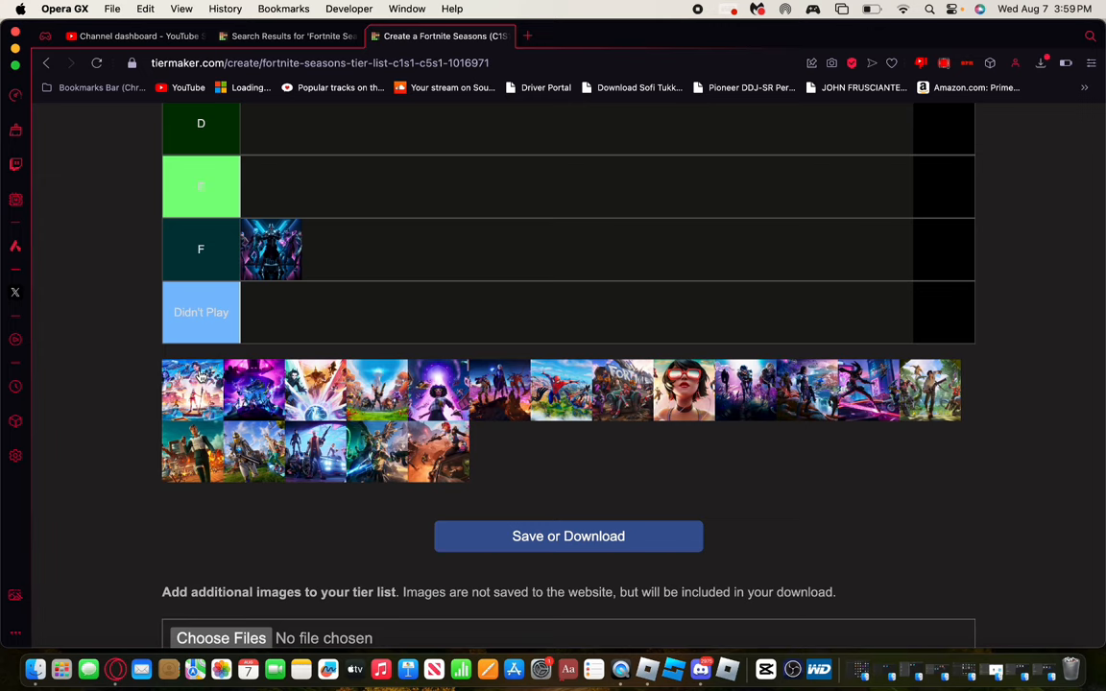
scroll("down", 3)
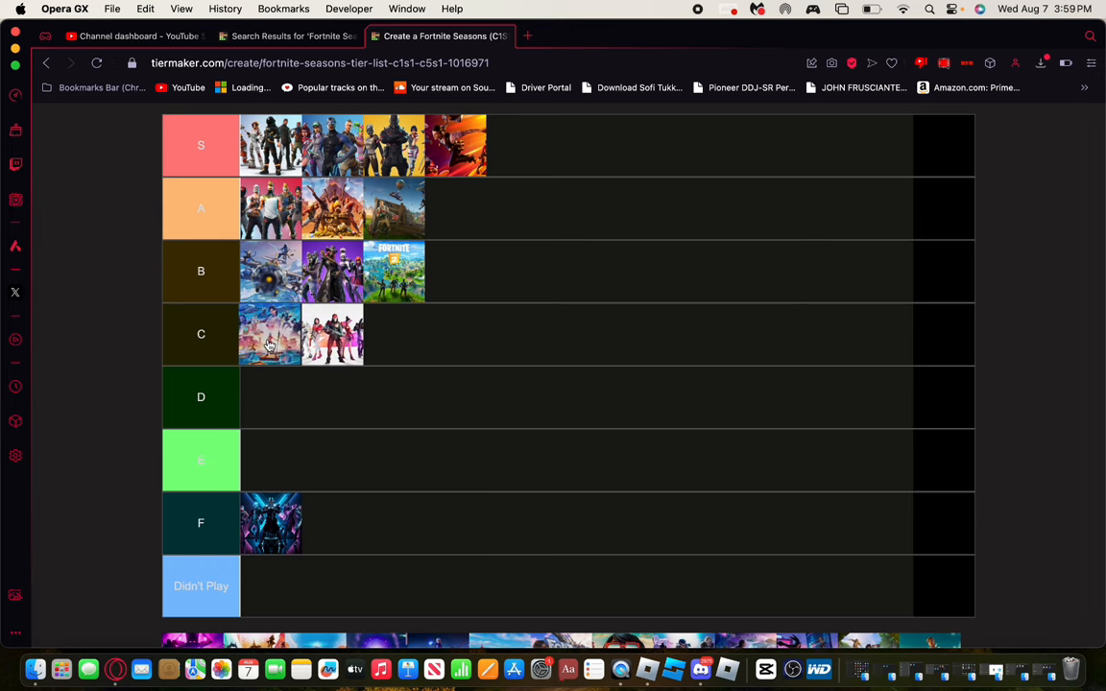
Step: Move unplayed season thumbnails from the pool into the Didn't Play row
scroll("down", 3)
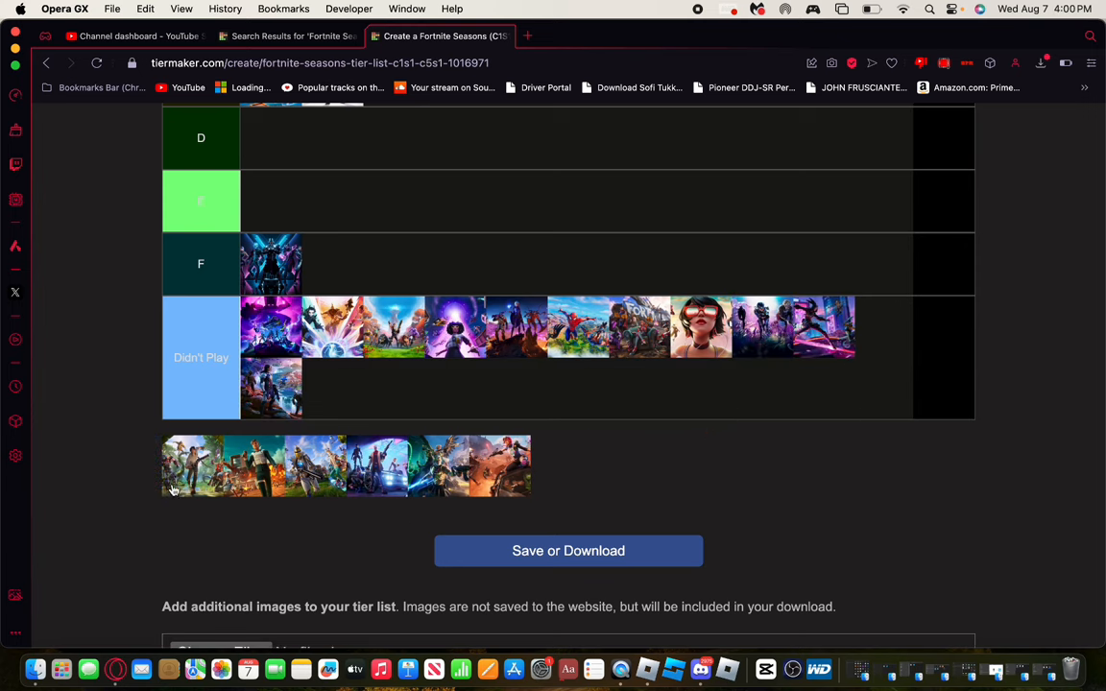
left_click_drag(221, 467, 330, 388)
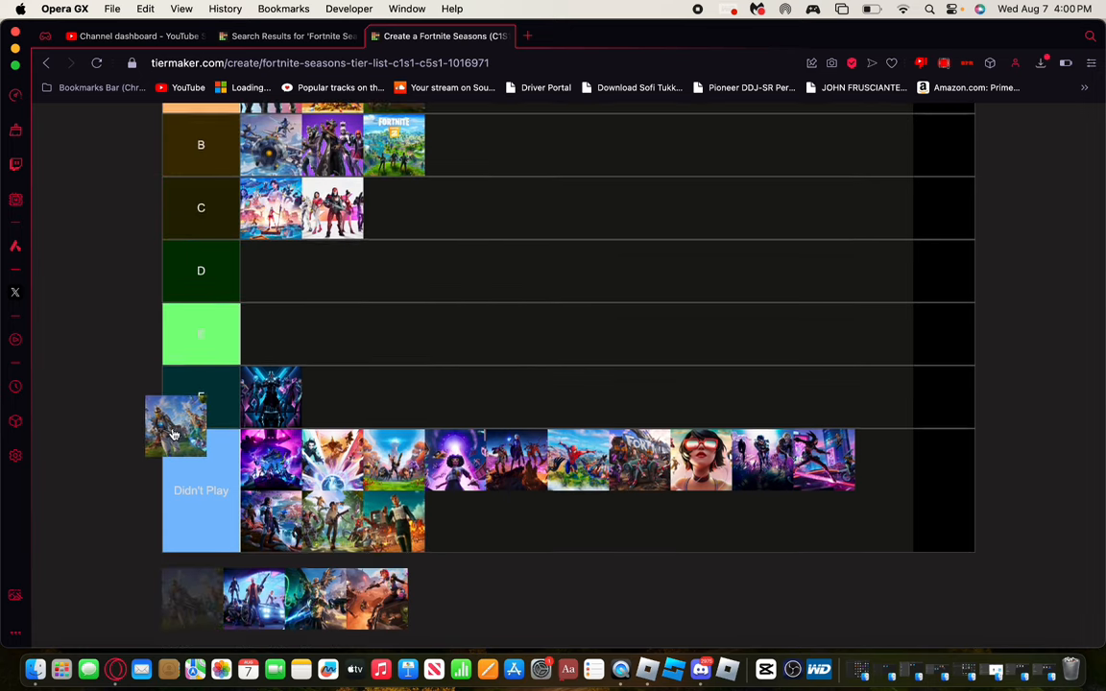
scroll("down", 3)
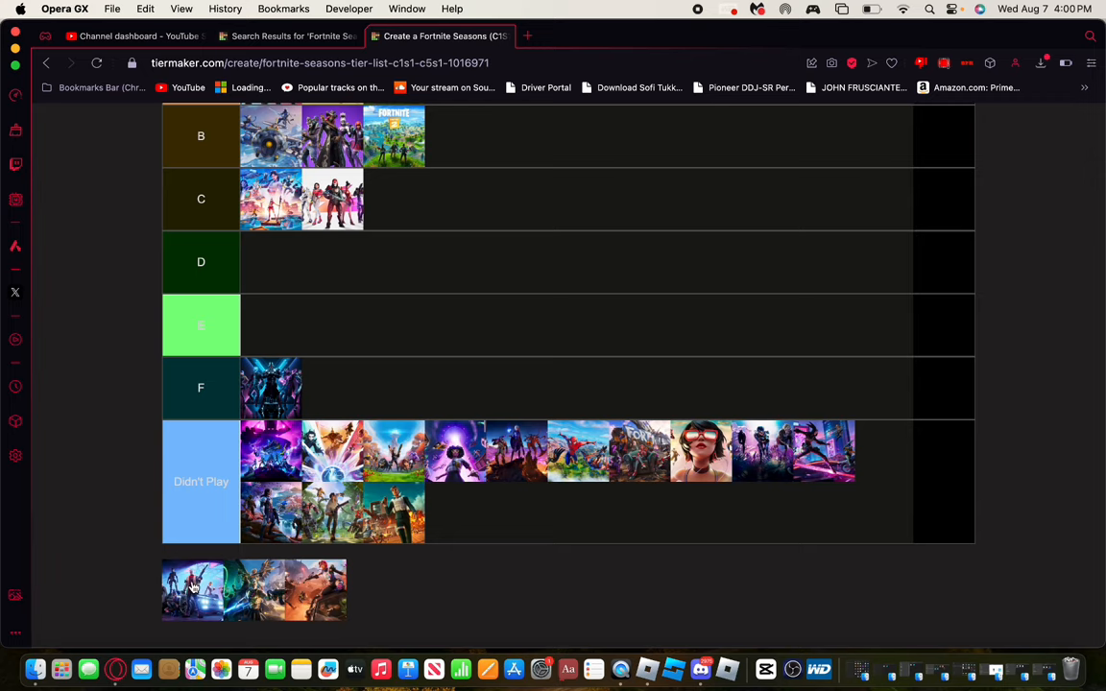
scroll("down", 3)
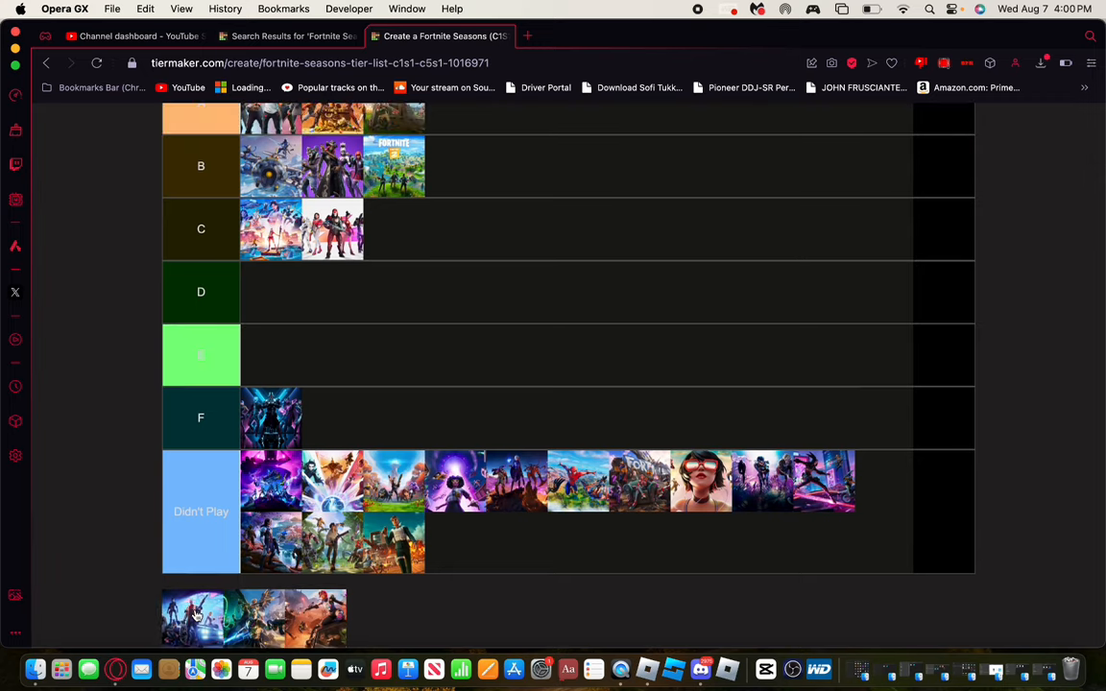
scroll("down", 3)
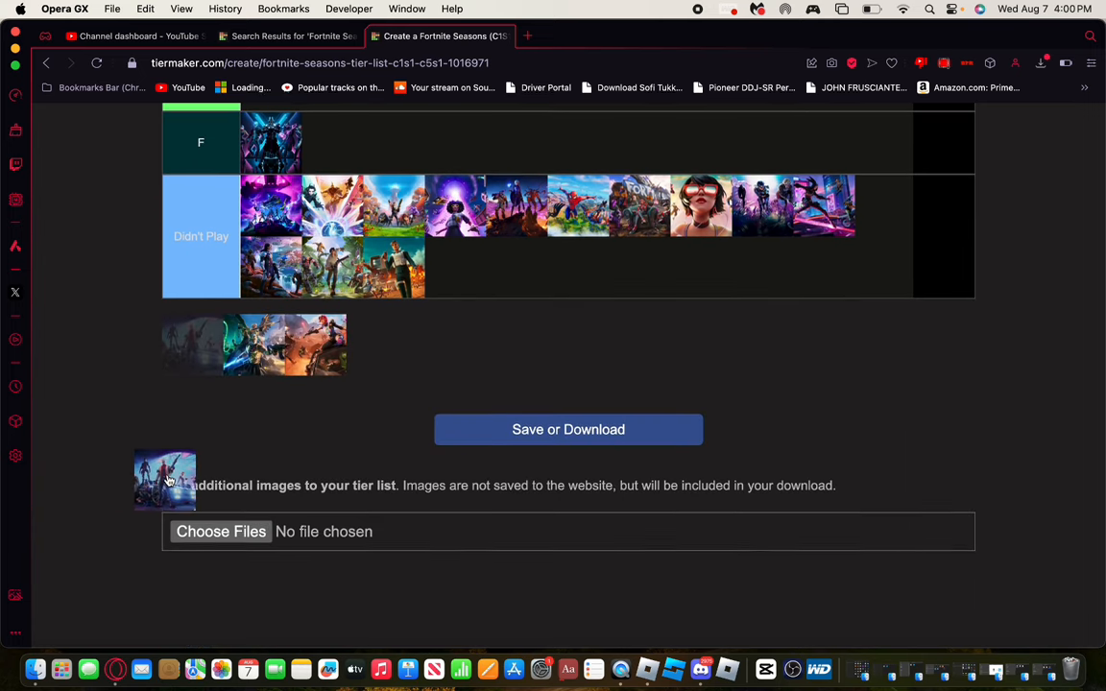
scroll("down", 3)
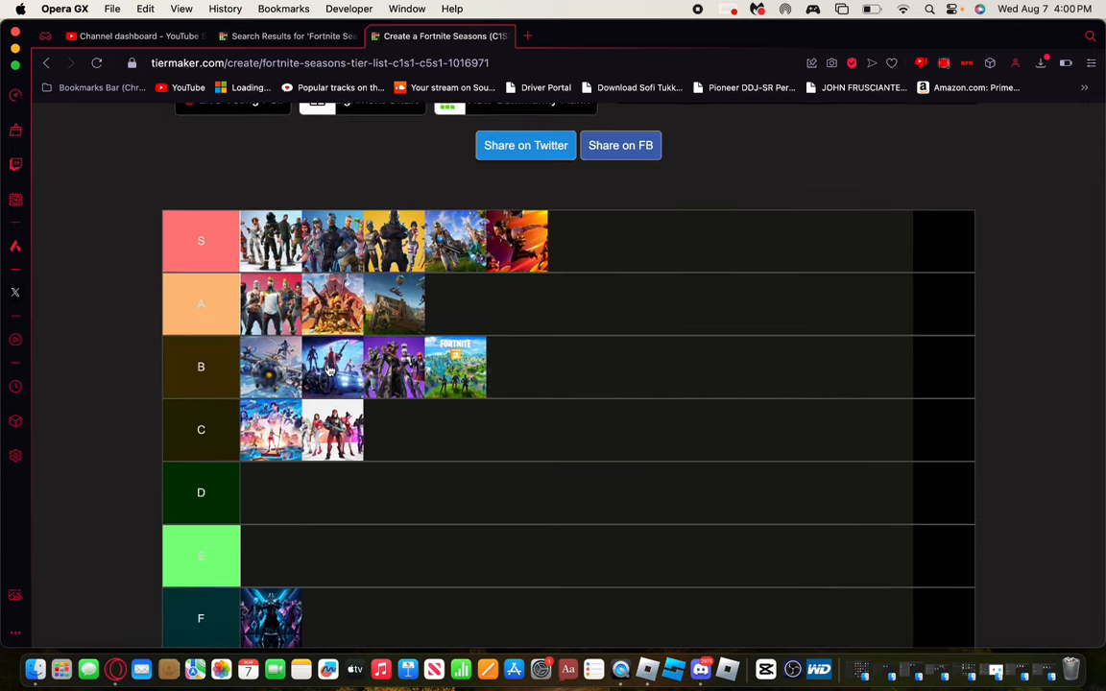
Step: Scroll the pool while sorting remaining seasons into the S, B, C and D rows
scroll("down", 3)
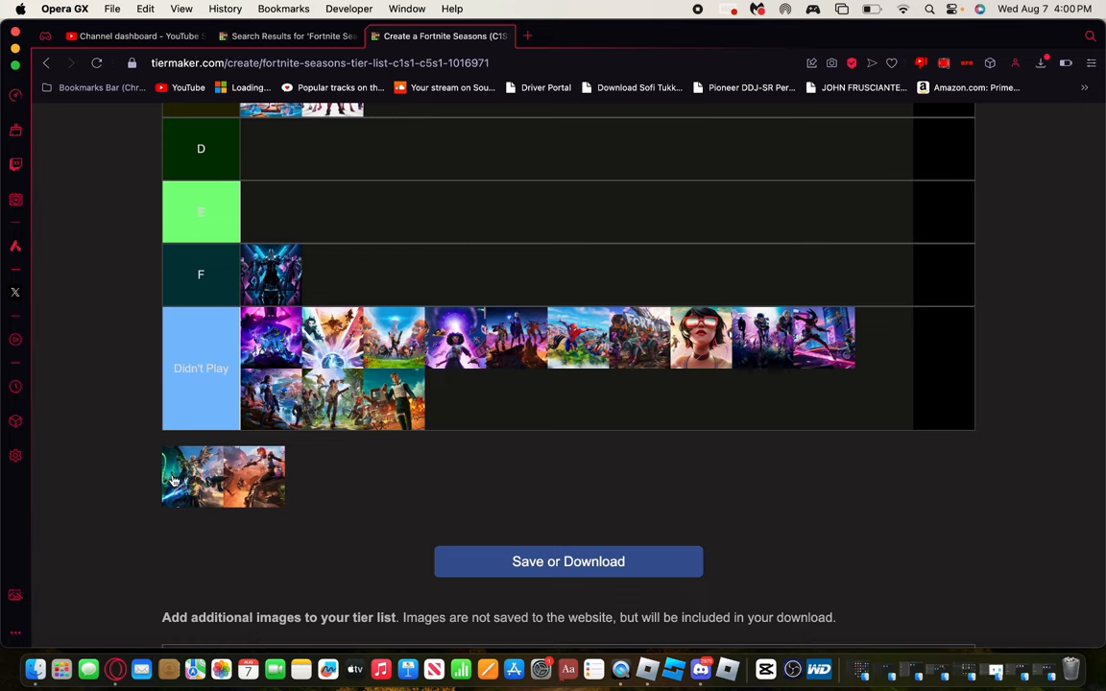
mouse_move(173, 487)
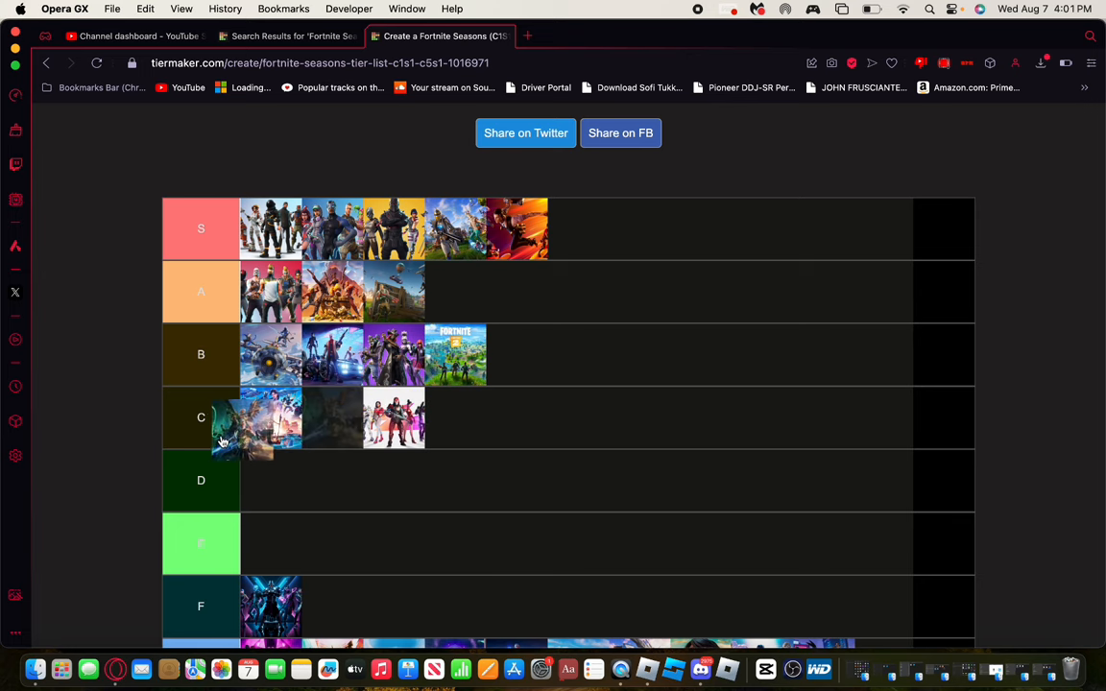
scroll("down", 3)
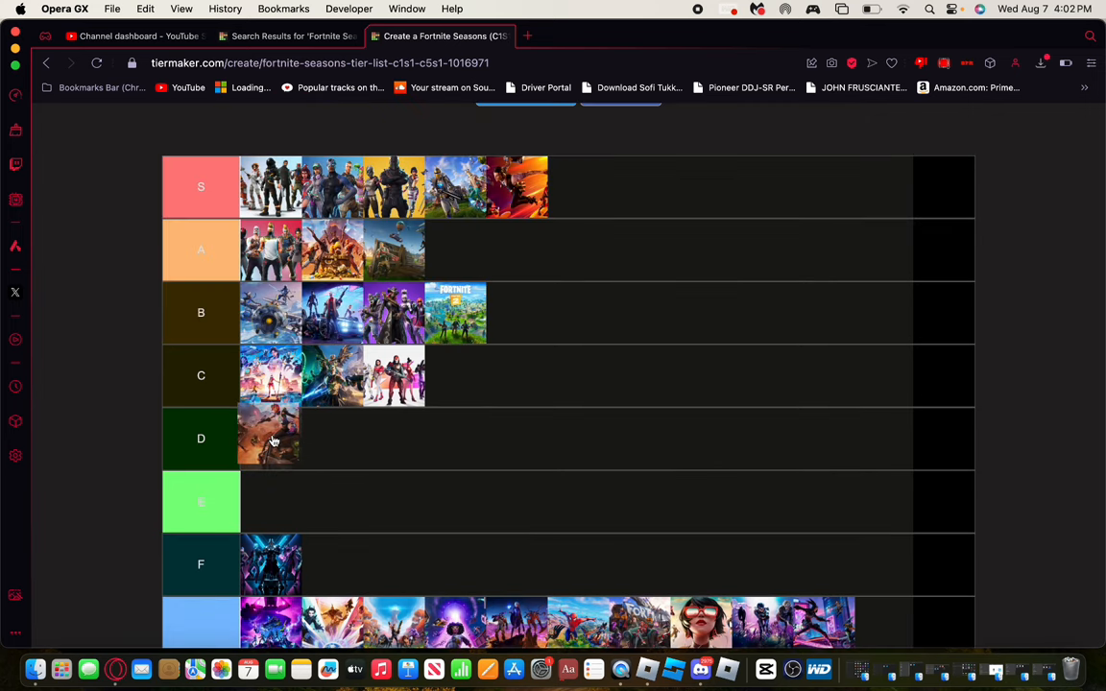
scroll("down", 3)
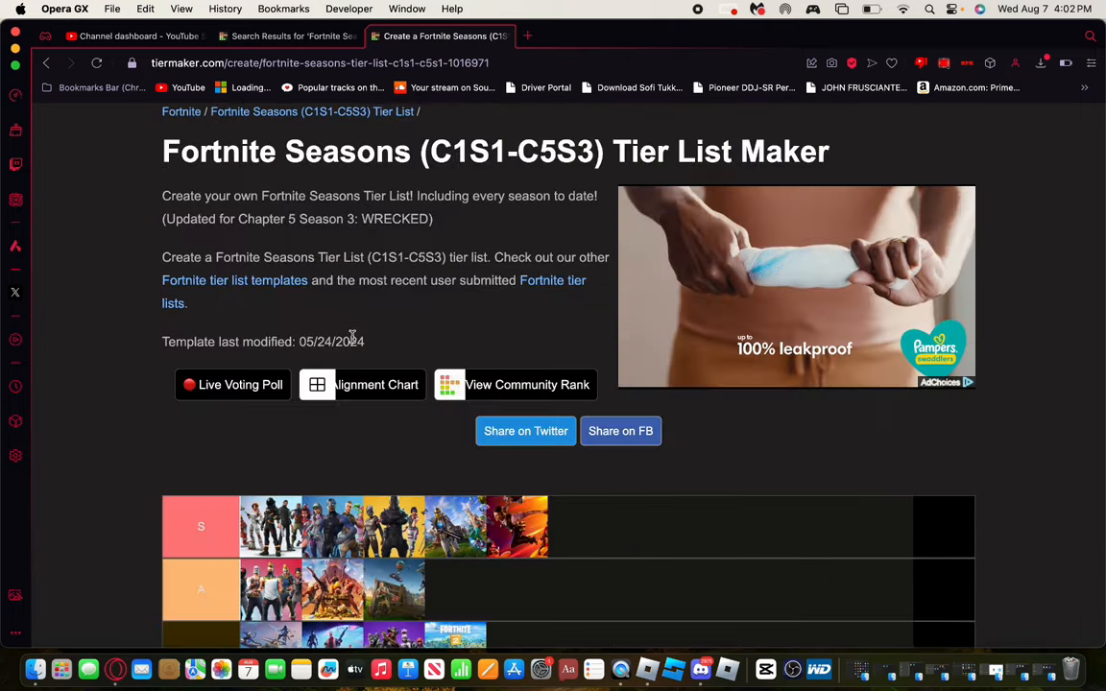
scroll("down", 3)
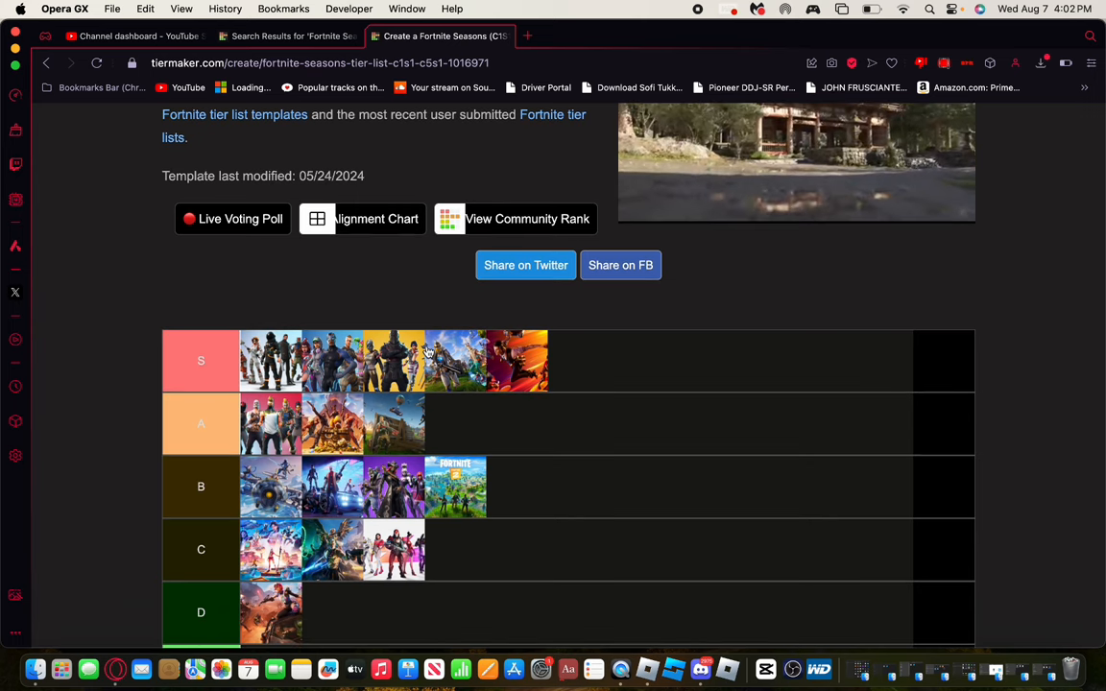
scroll("down", 3)
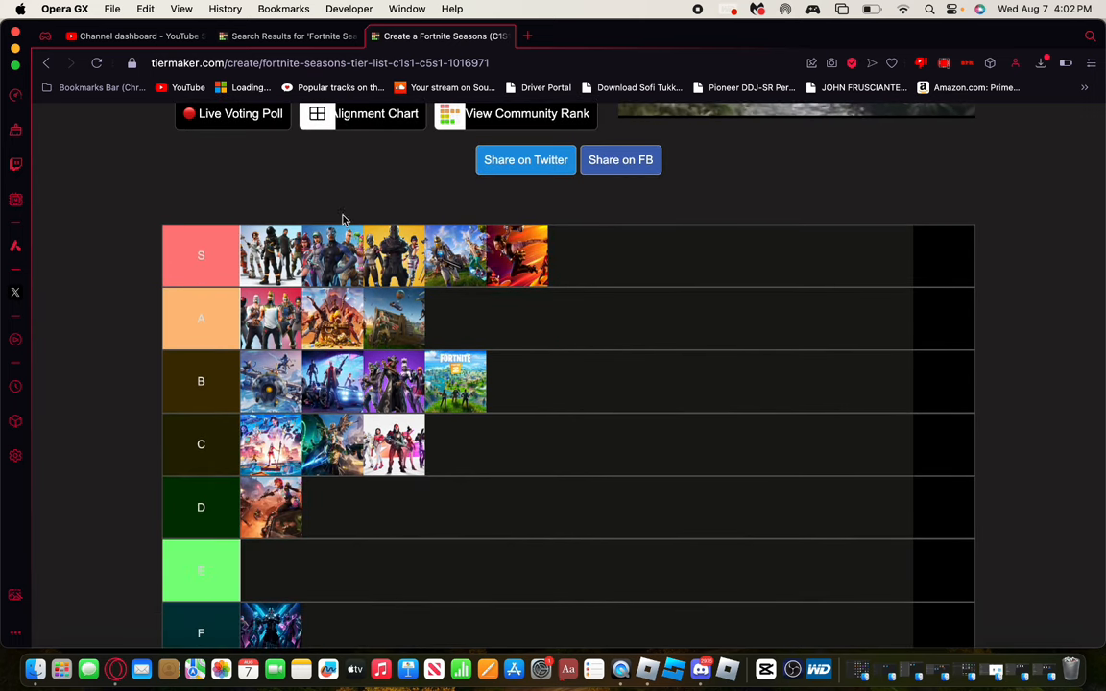
mouse_move(459, 281)
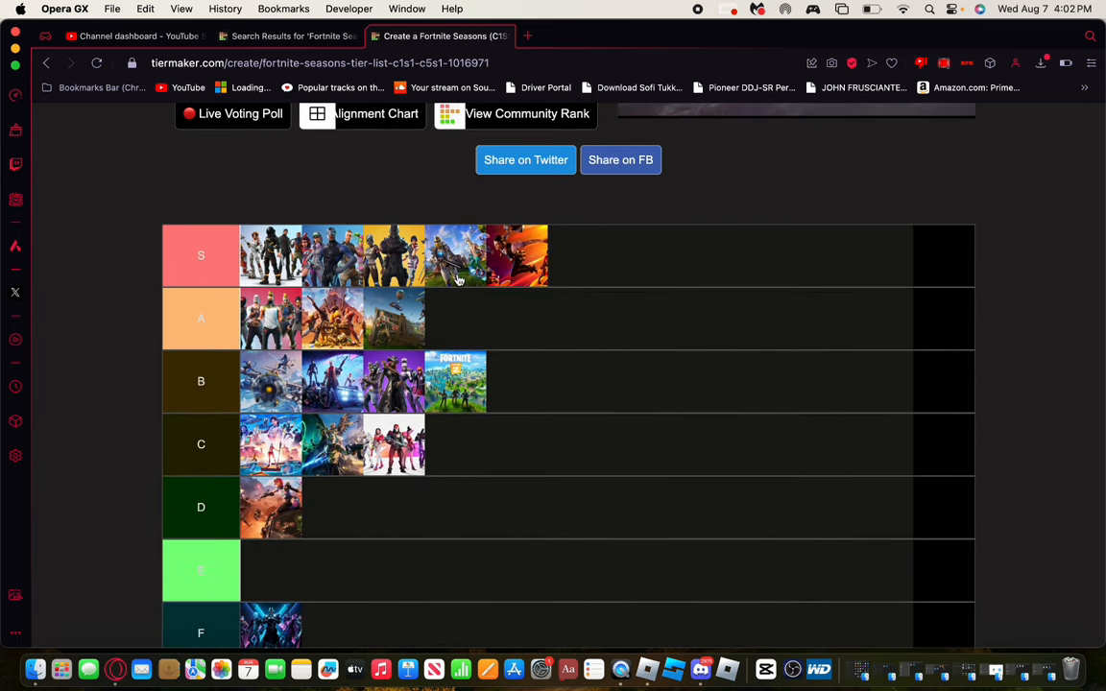